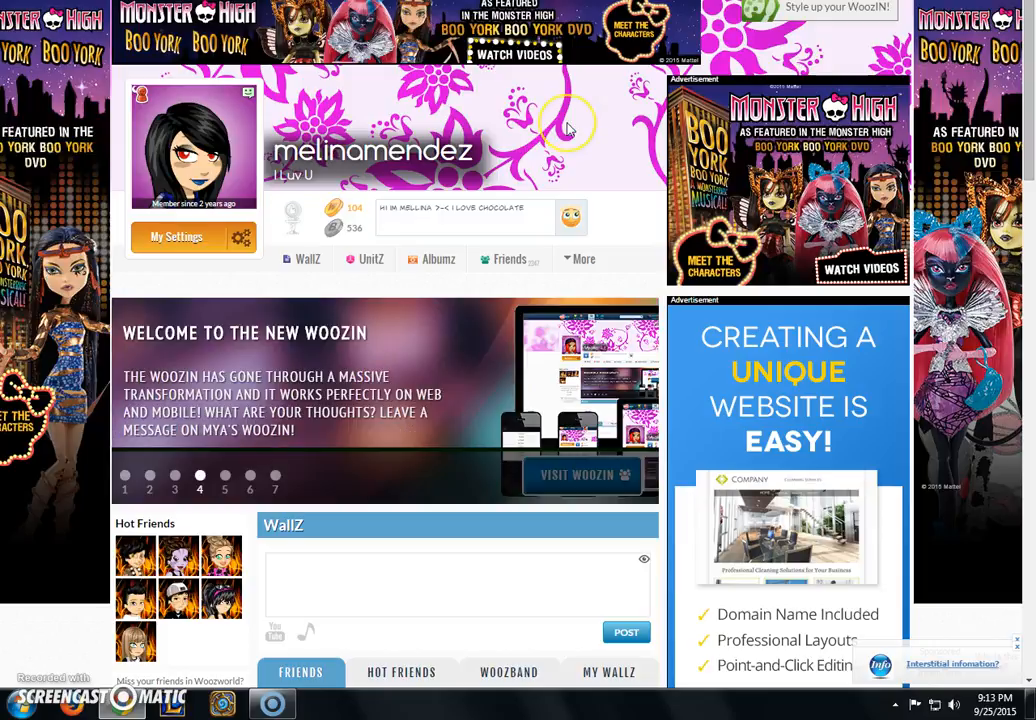
mouse_move(533, 345)
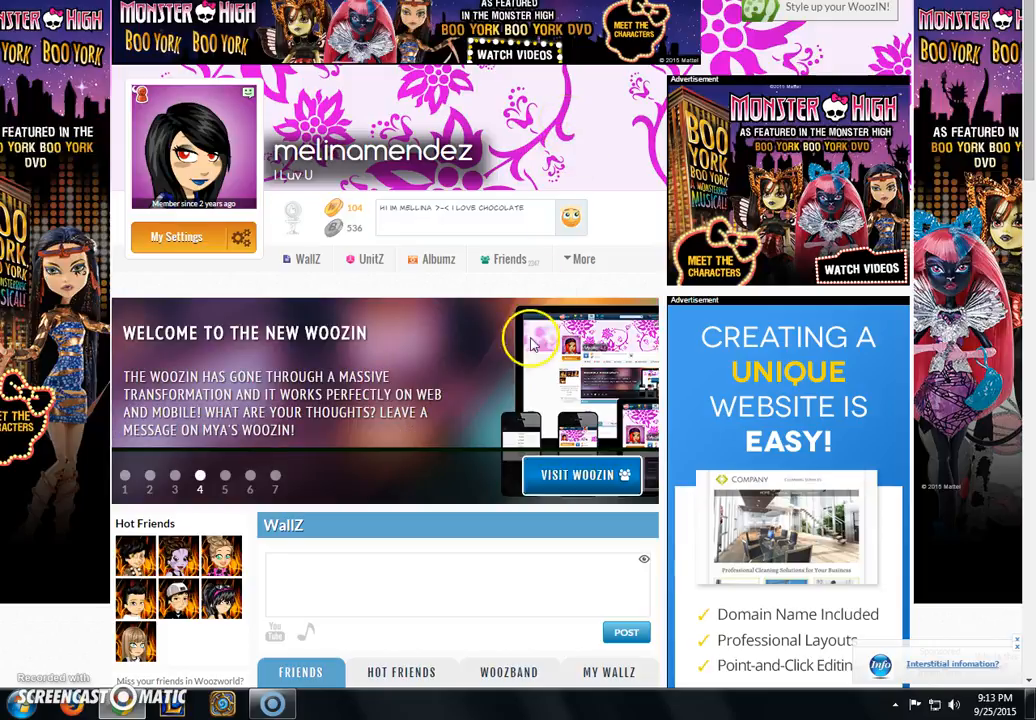
Scroll down the WoozIn profile page and launch the Woozworld game.
scroll("down", 3)
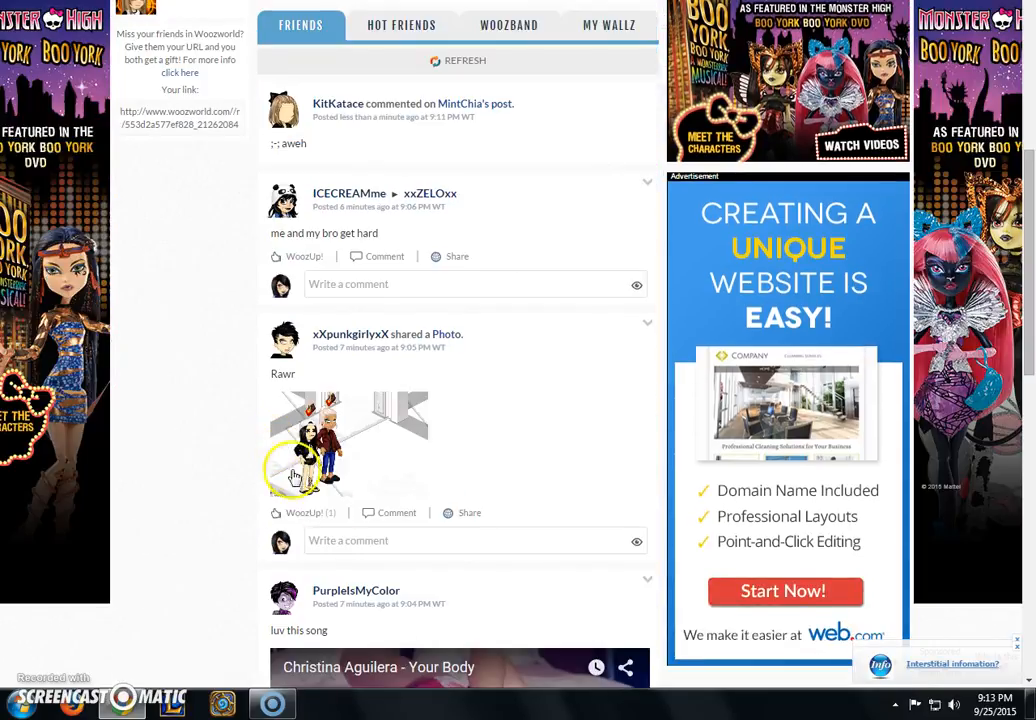
scroll("down", 3)
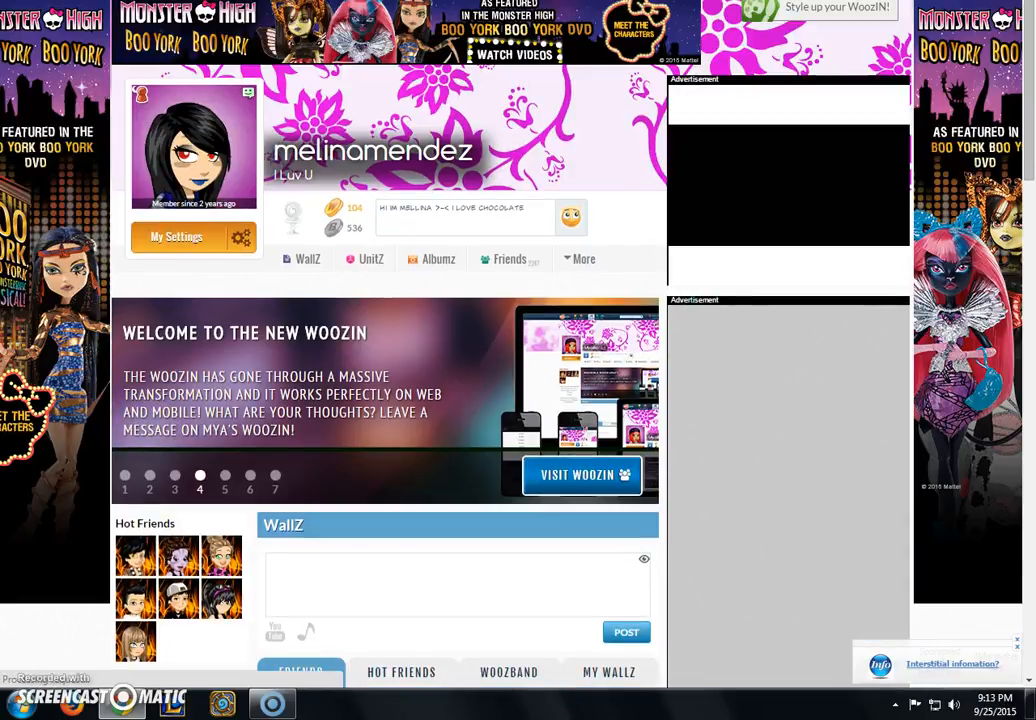
left_click(582, 474)
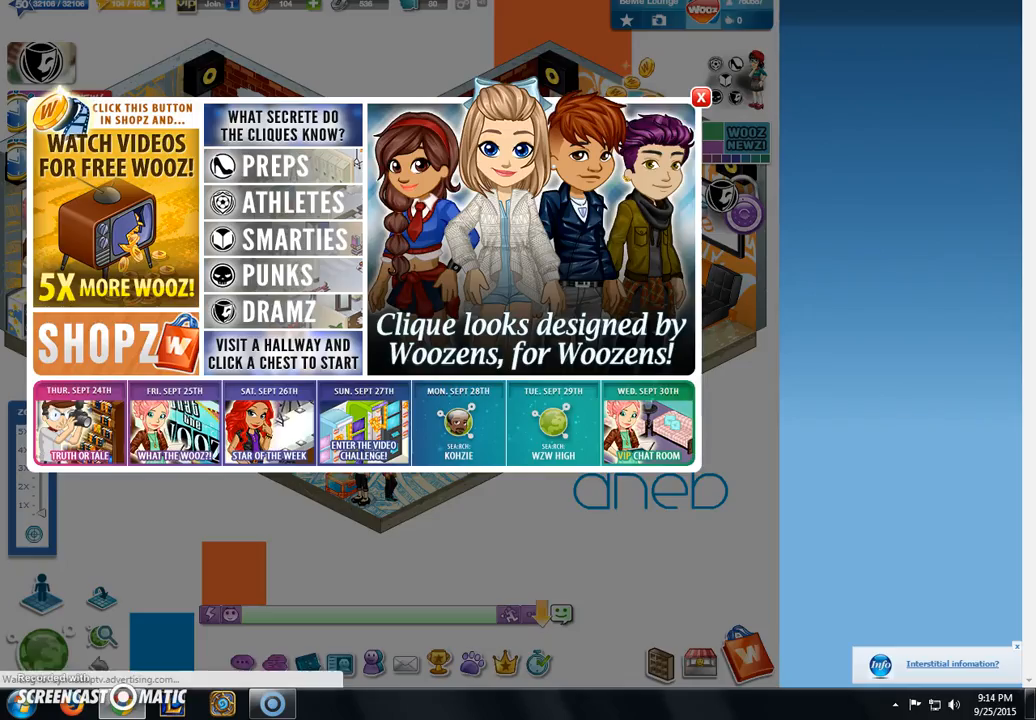
Close the red-X news announcement popup, then pick an icon in the bottom toolbar.
left_click(701, 97)
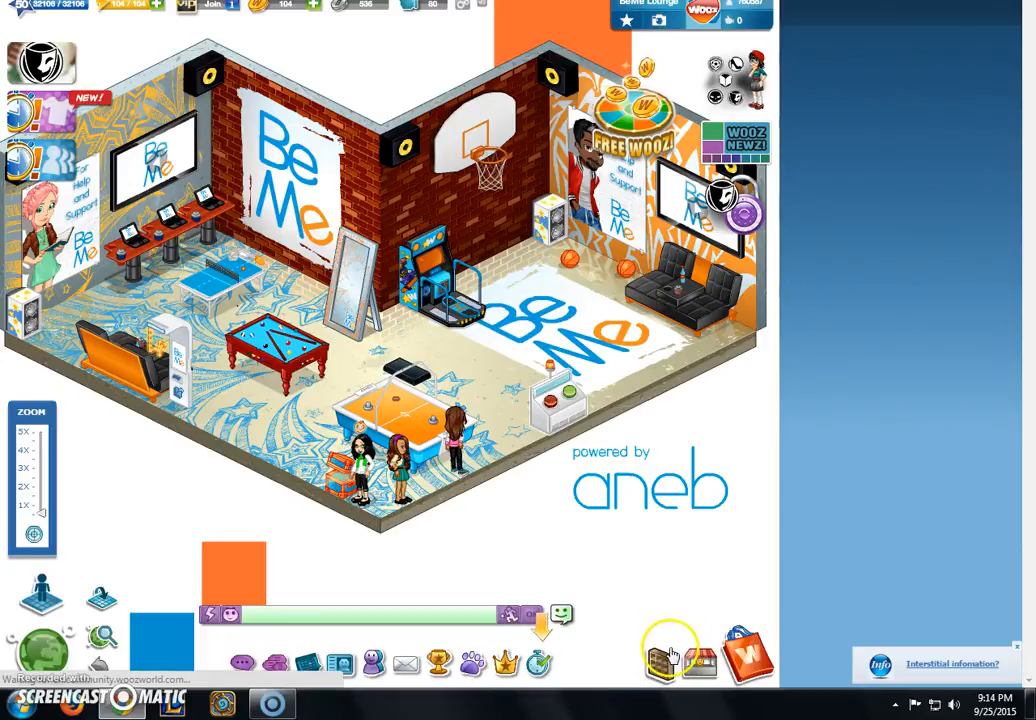
left_click(659, 663)
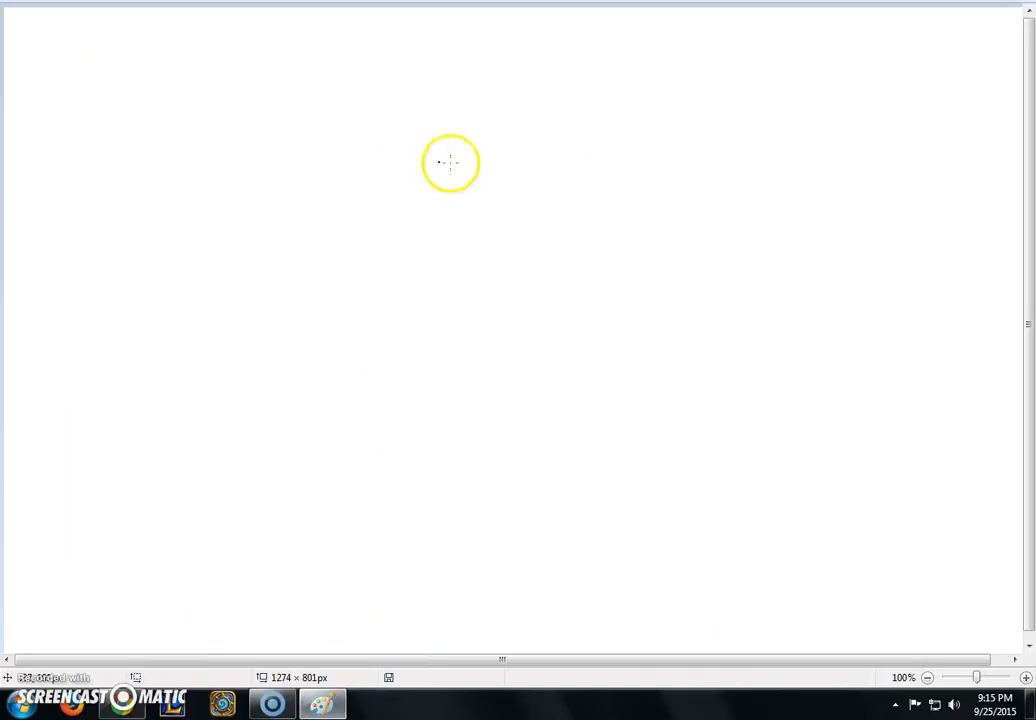
mouse_move(134, 224)
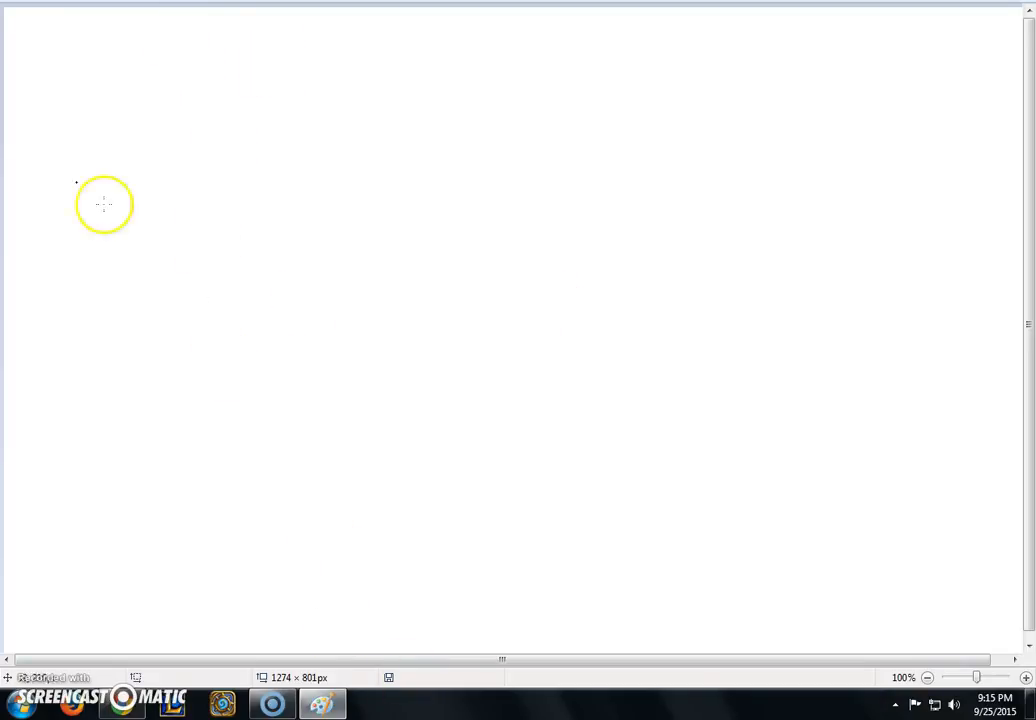
mouse_move(263, 23)
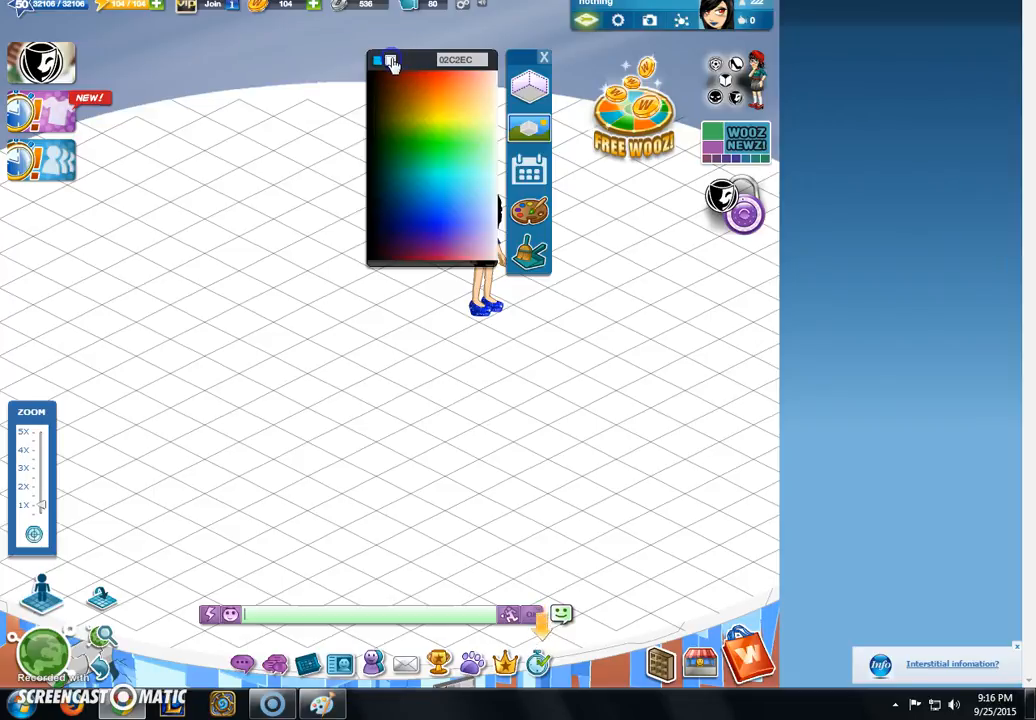
Select the floor swatch, try blue and dark teal, and settle on bright cyan 00DEC2.
left_click(428, 172)
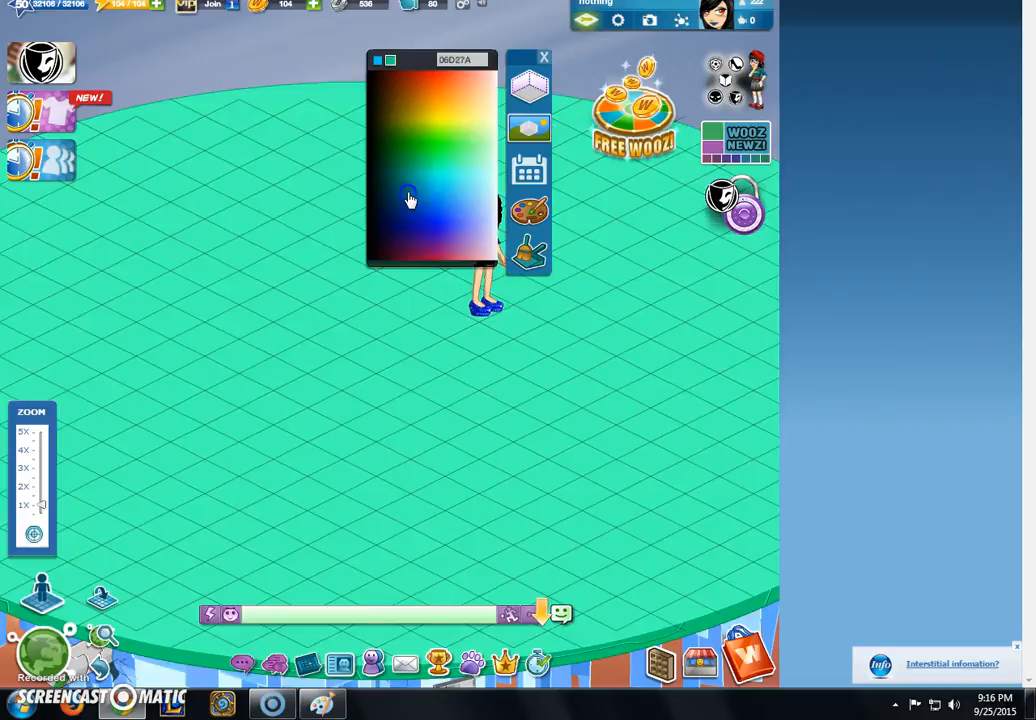
left_click(410, 193)
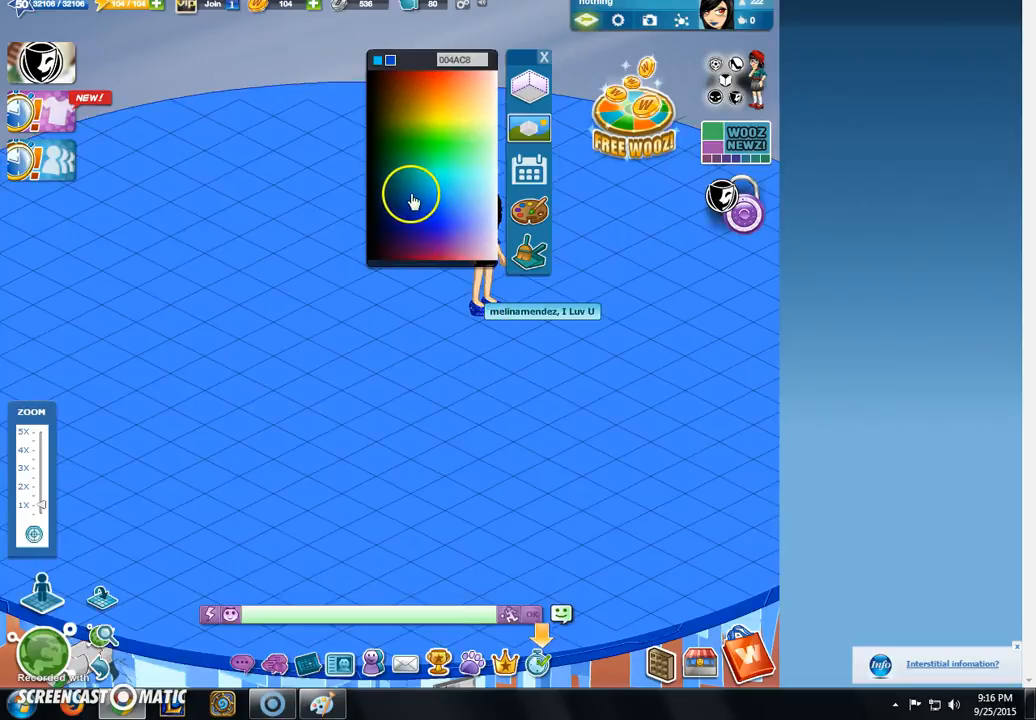
left_click(398, 178)
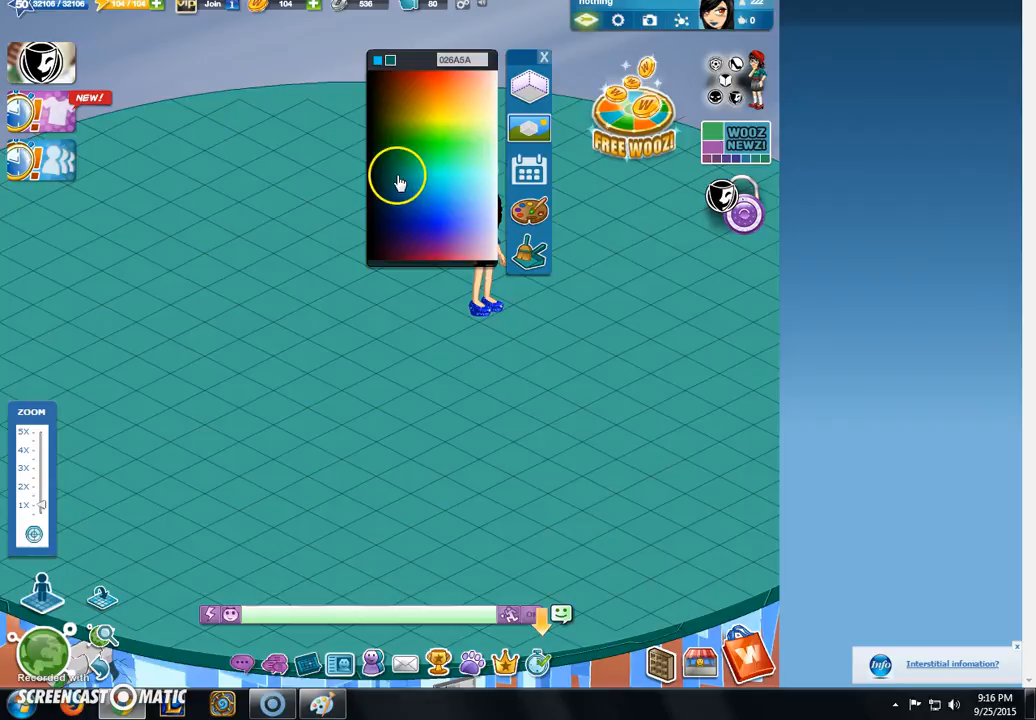
left_click(428, 175)
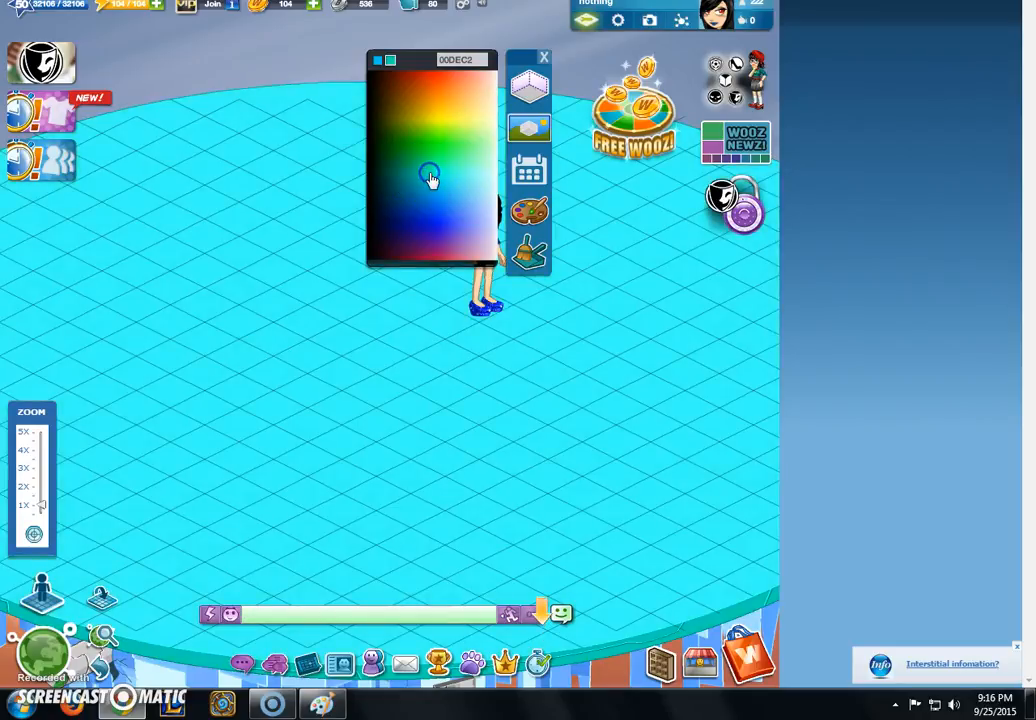
left_click(430, 175)
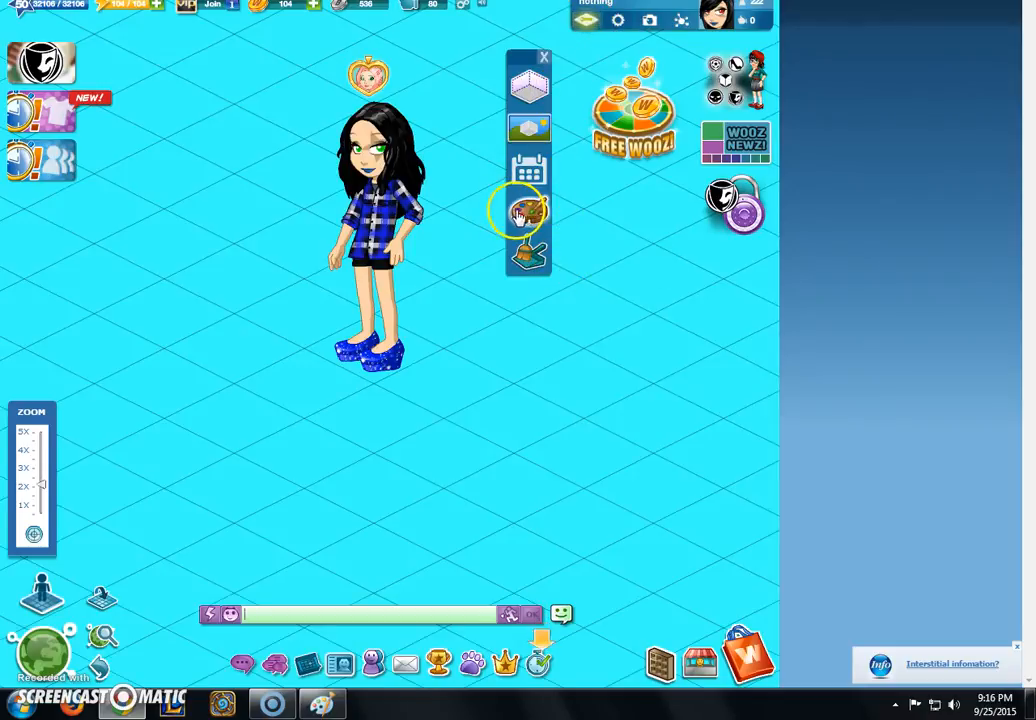
Set the floor colour to hex FFFFFF in the room colour picker.
left_click(528, 211)
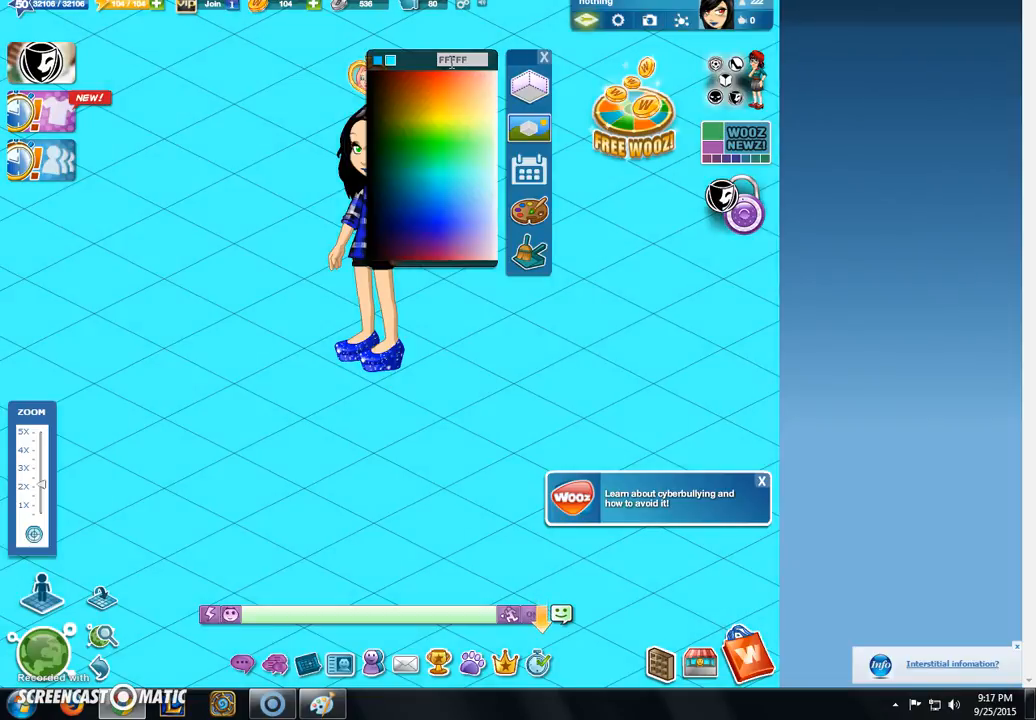
left_click(761, 481)
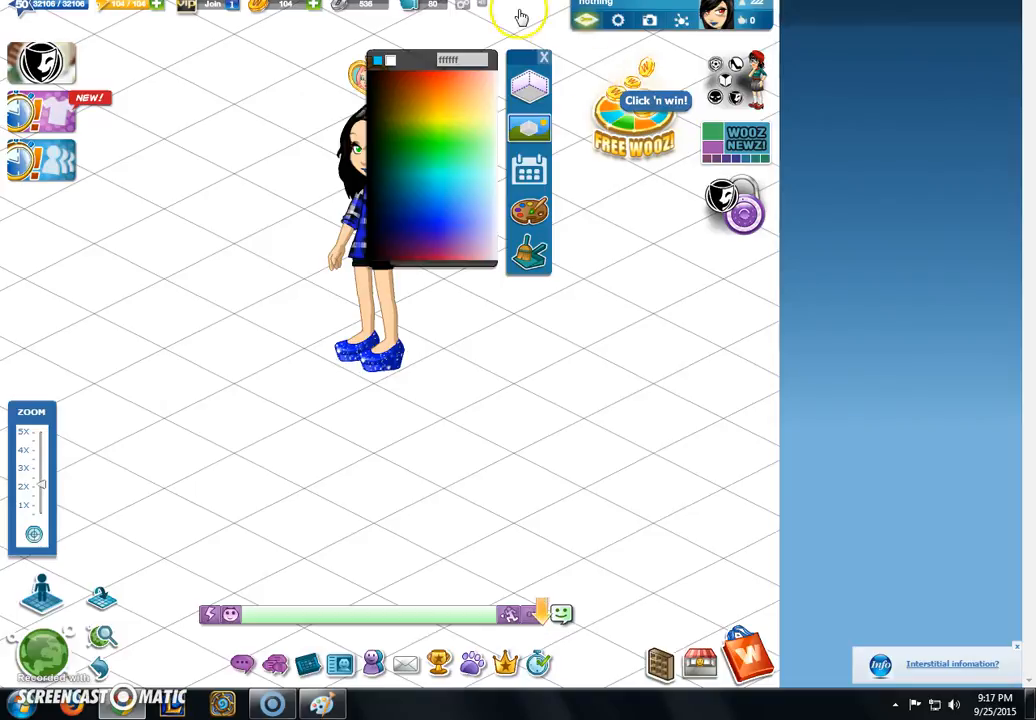
left_click(543, 57)
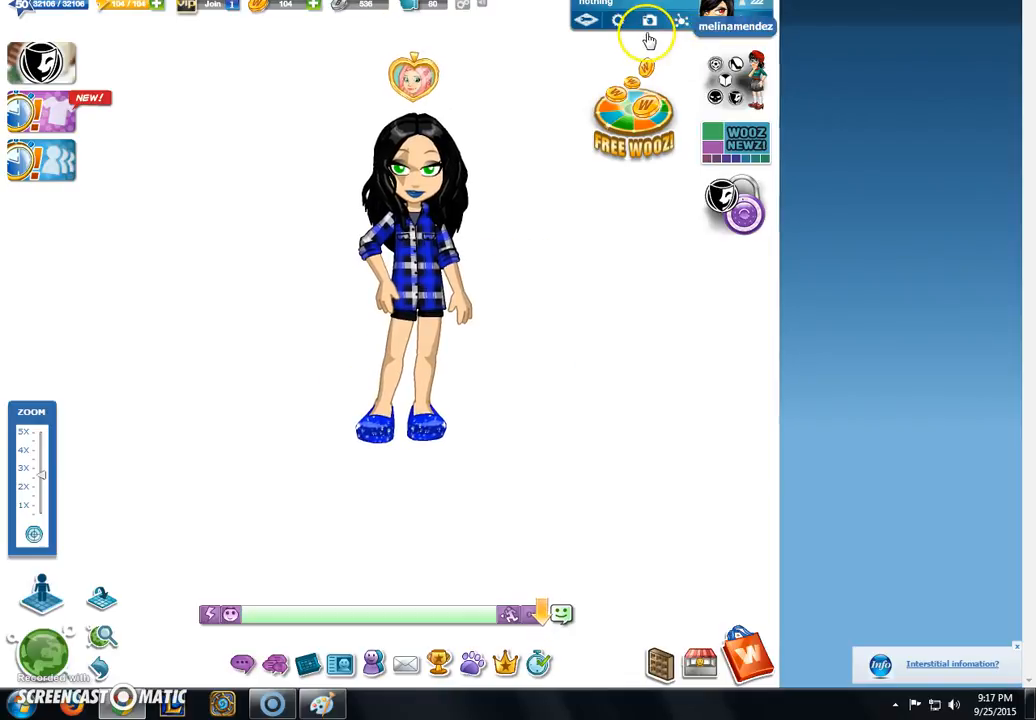
mouse_move(648, 20)
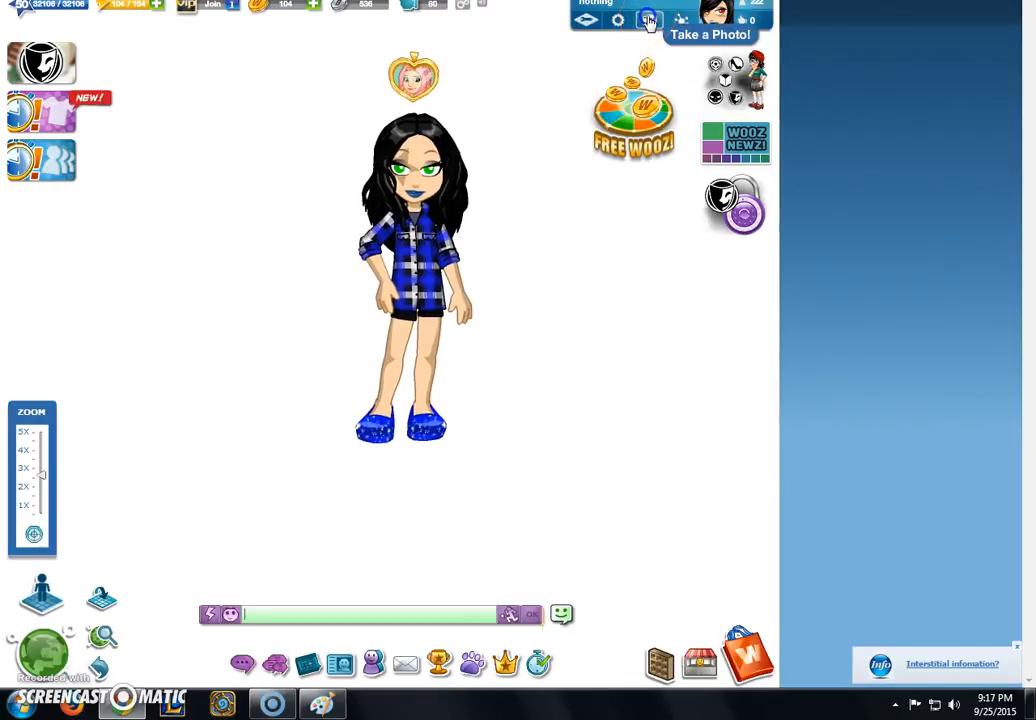
Photograph the avatar, title it 'LOL', save and share it, then close the confirmation.
left_click(648, 19)
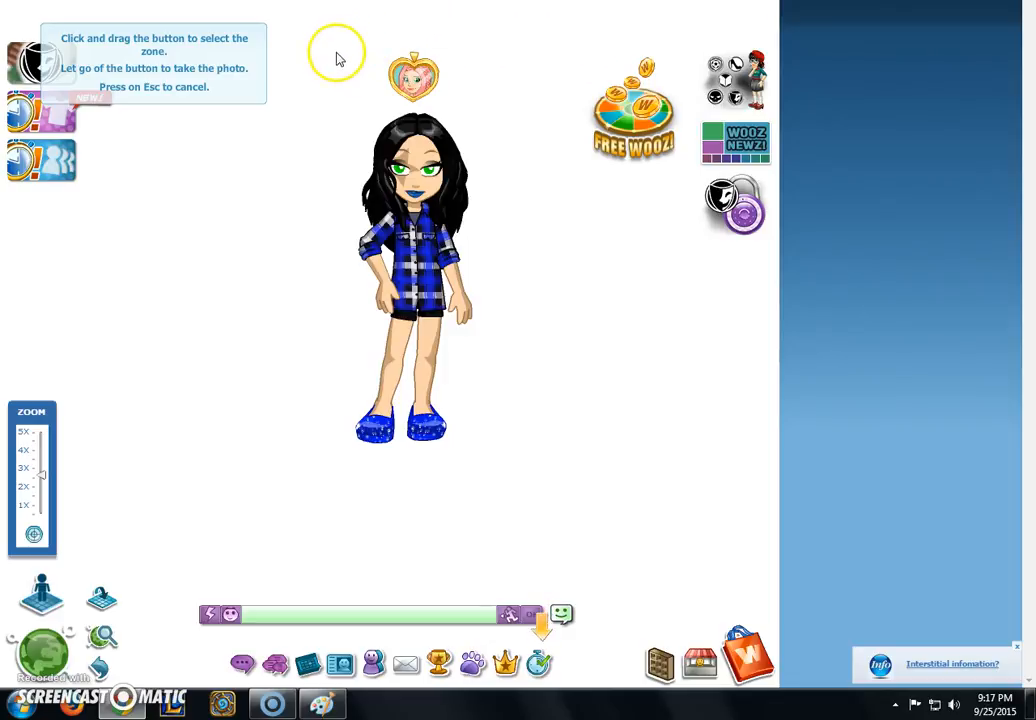
mouse_move(283, 25)
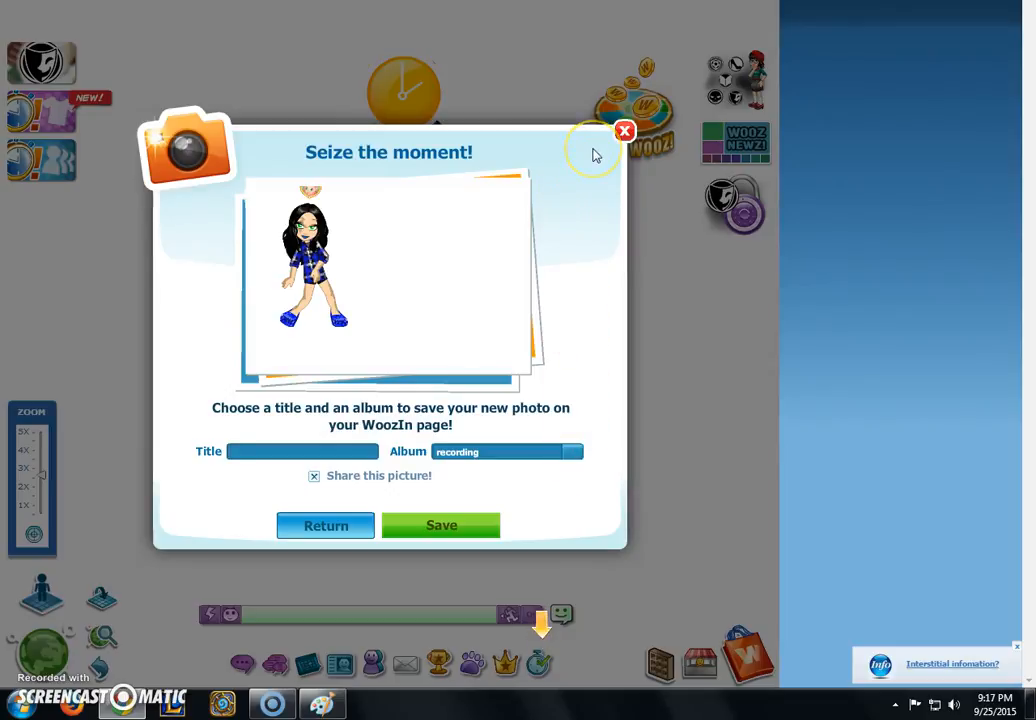
mouse_move(475, 305)
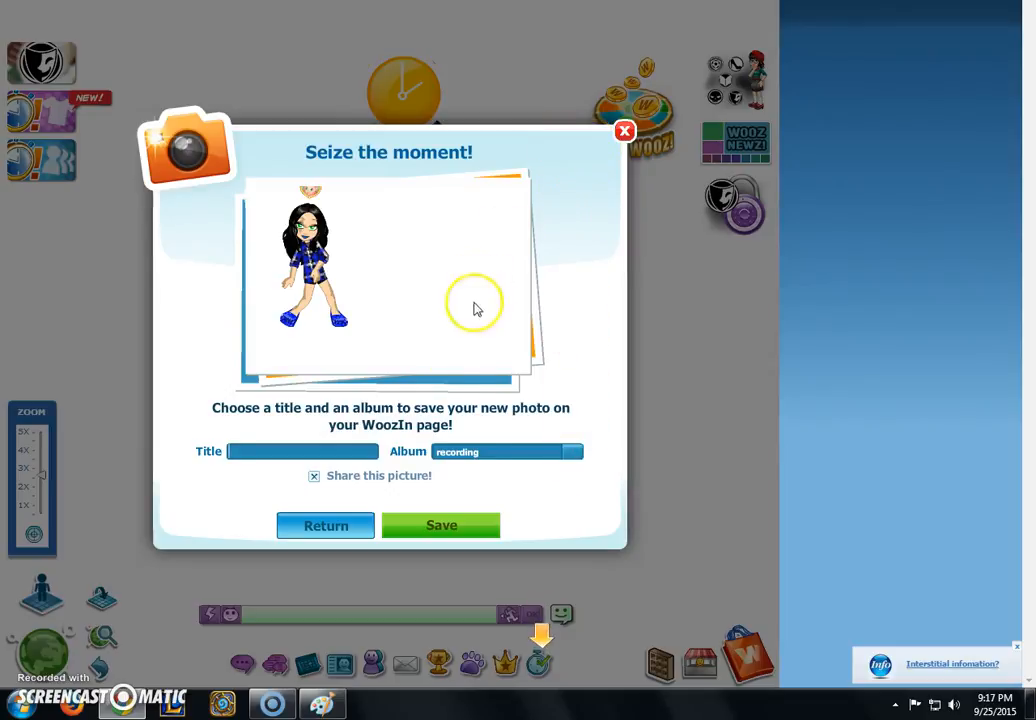
right_click(475, 305)
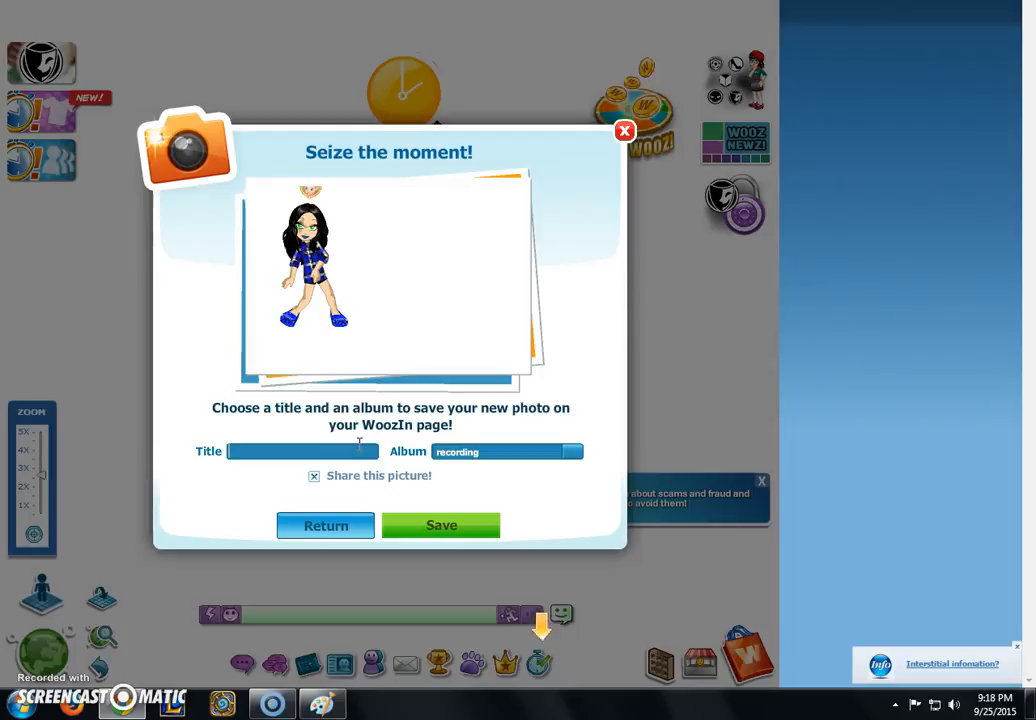
type("G")
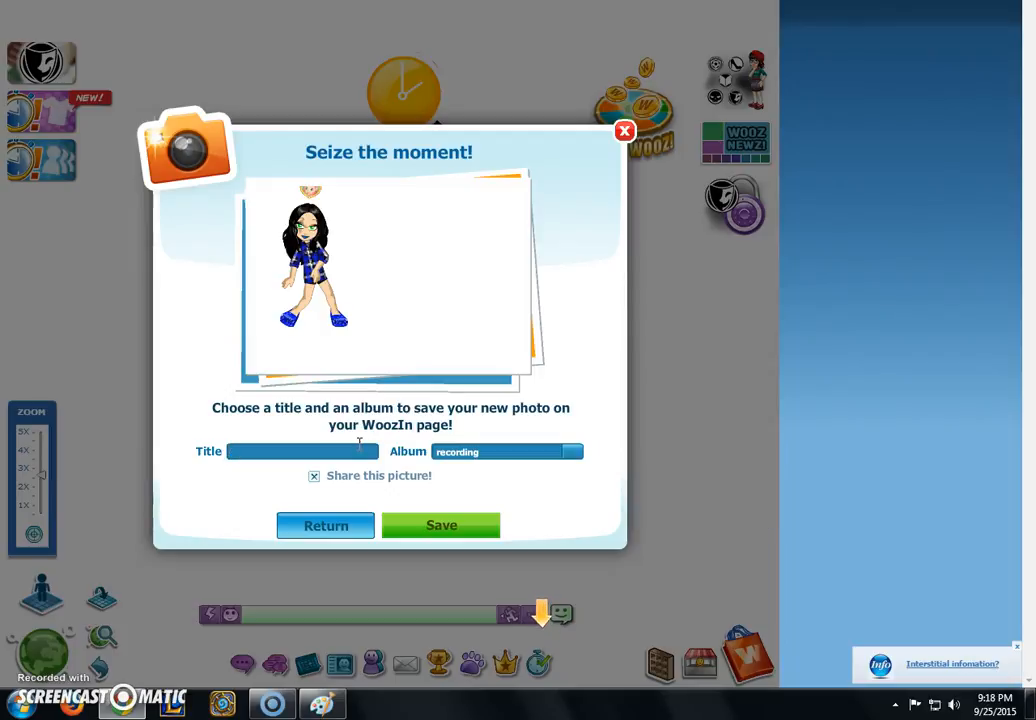
type("LOL")
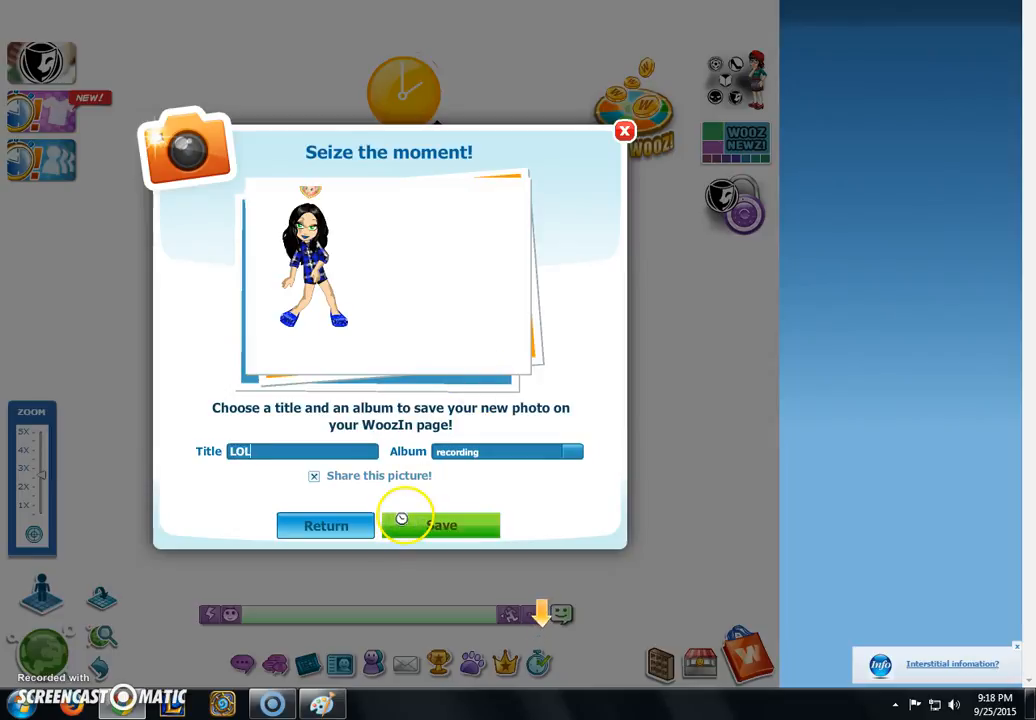
left_click(440, 525)
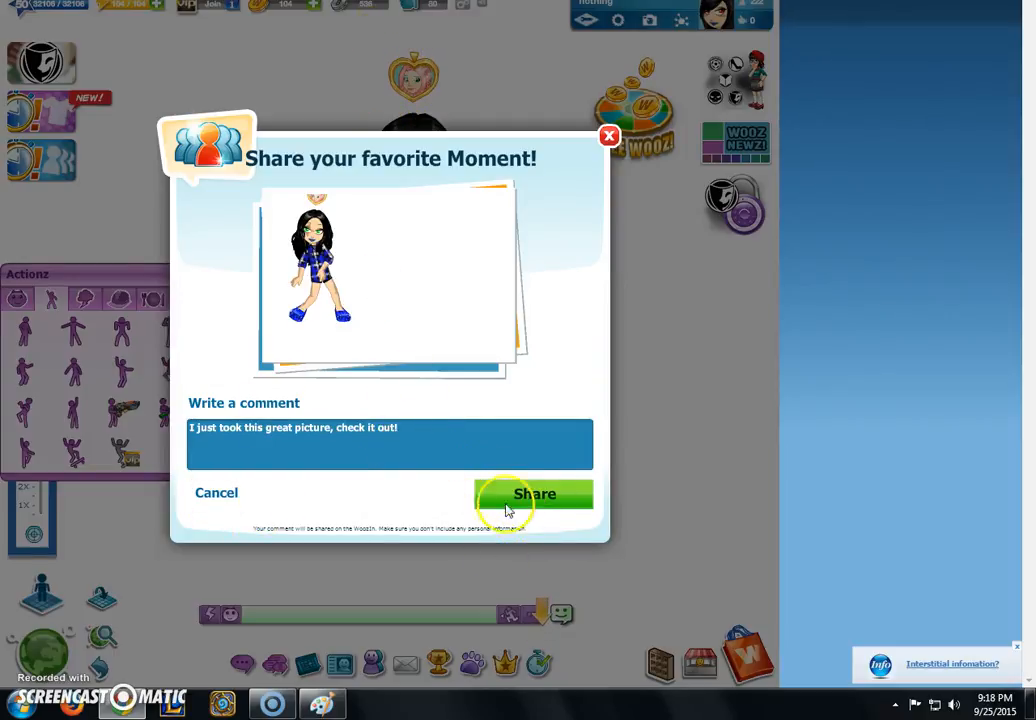
left_click(534, 493)
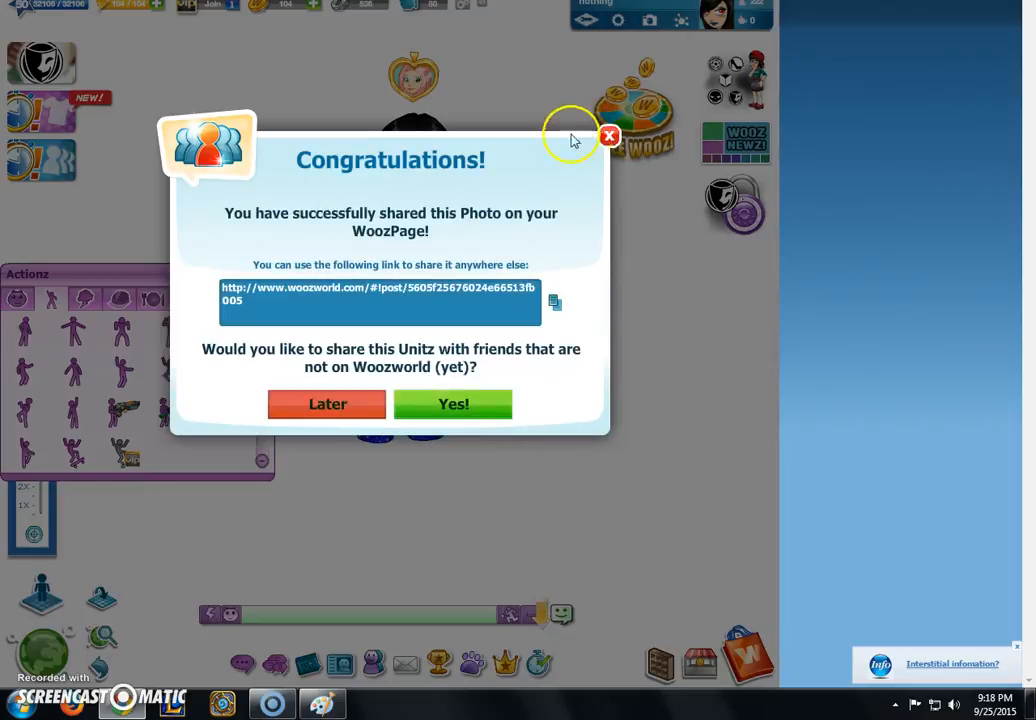
left_click(609, 136)
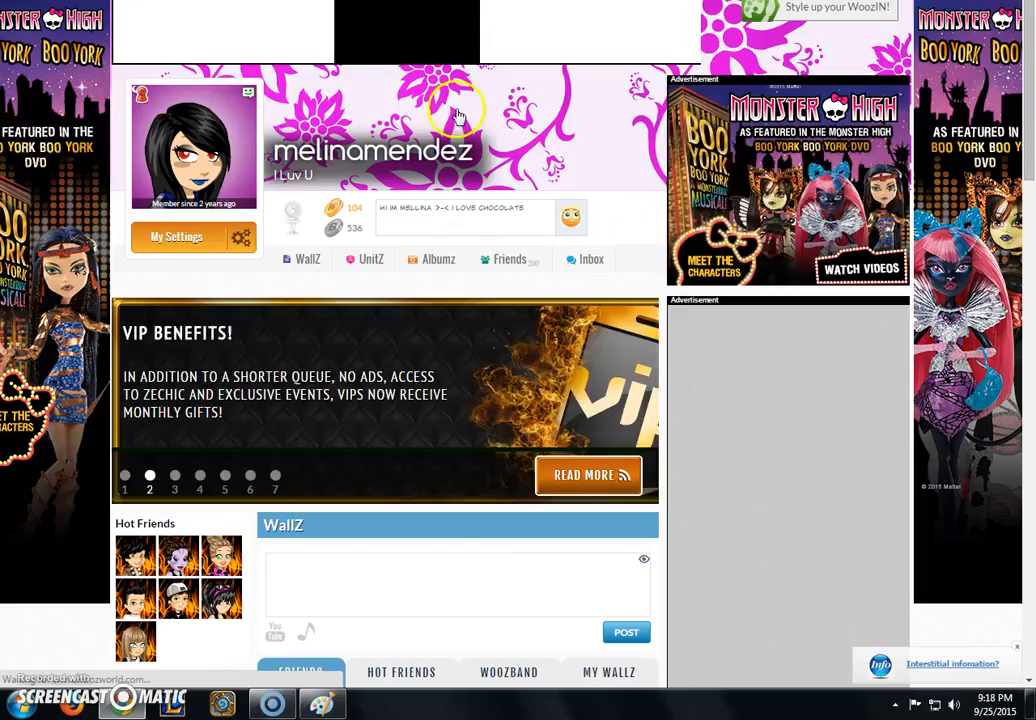
Filter the WoozPage to MY WALLZ, open the avatar photo's options, then switch to Paint.
scroll("down", 3)
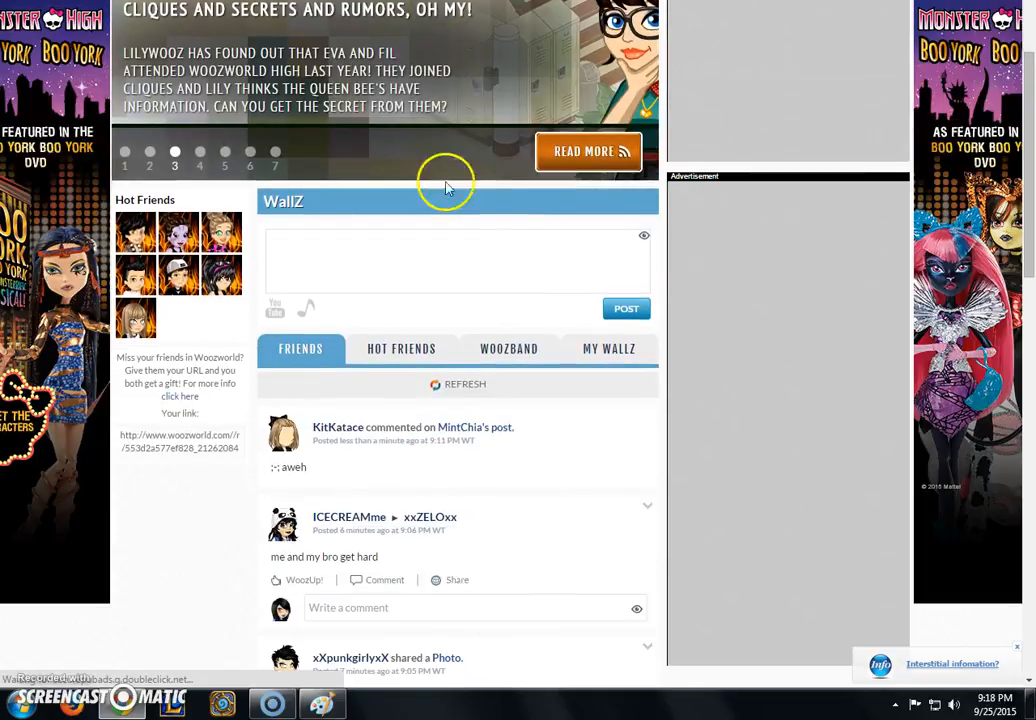
mouse_move(609, 352)
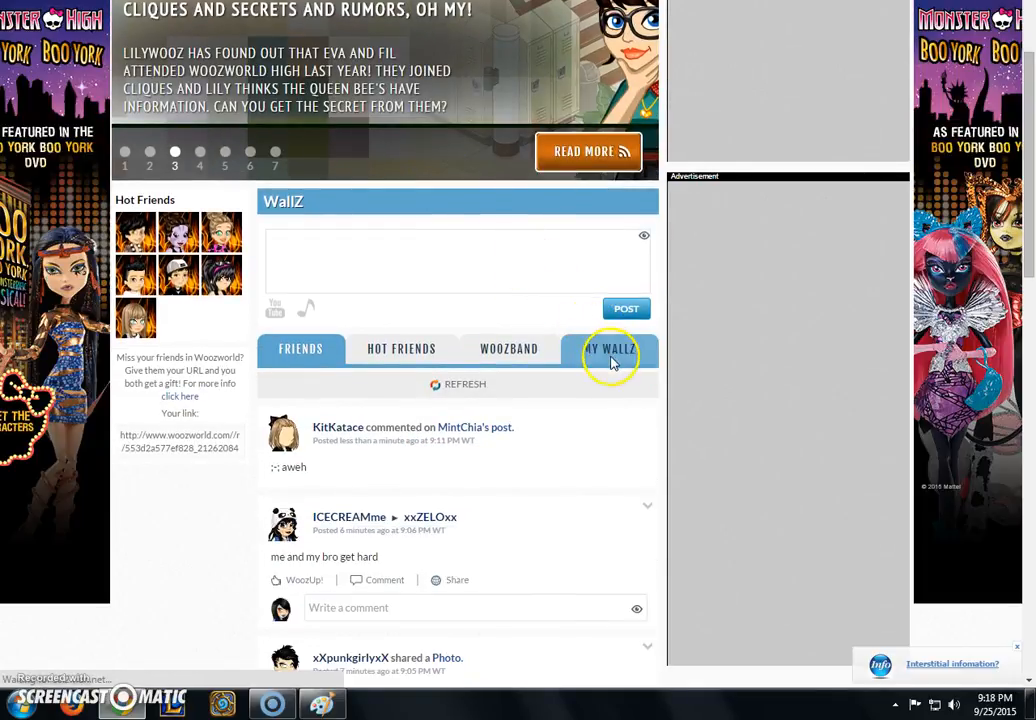
left_click(610, 348)
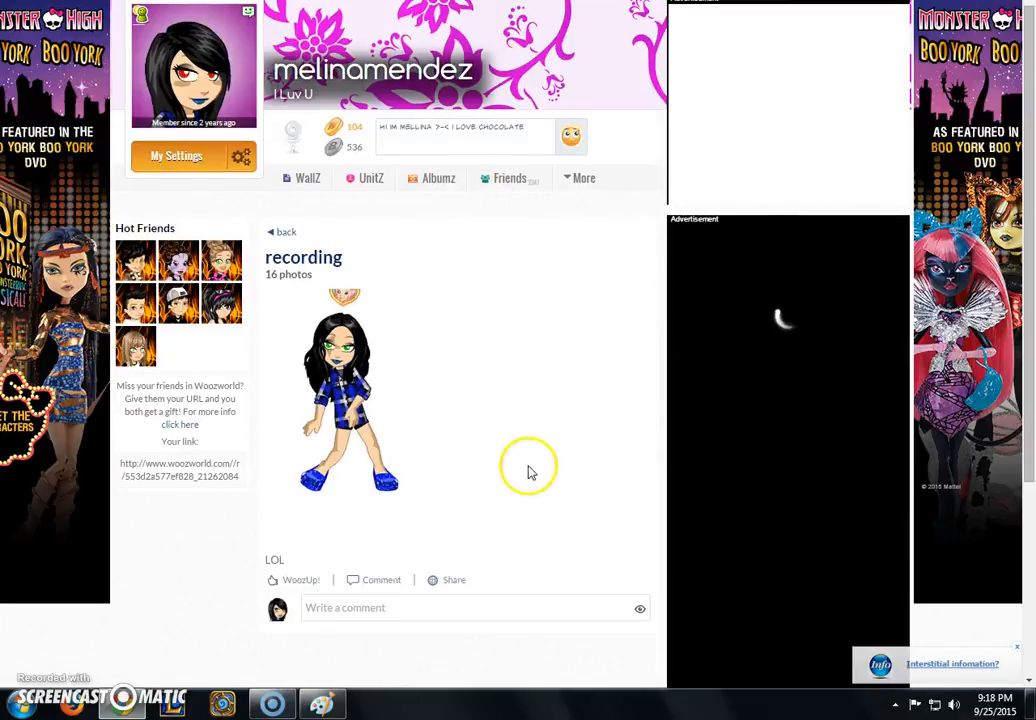
right_click(530, 470)
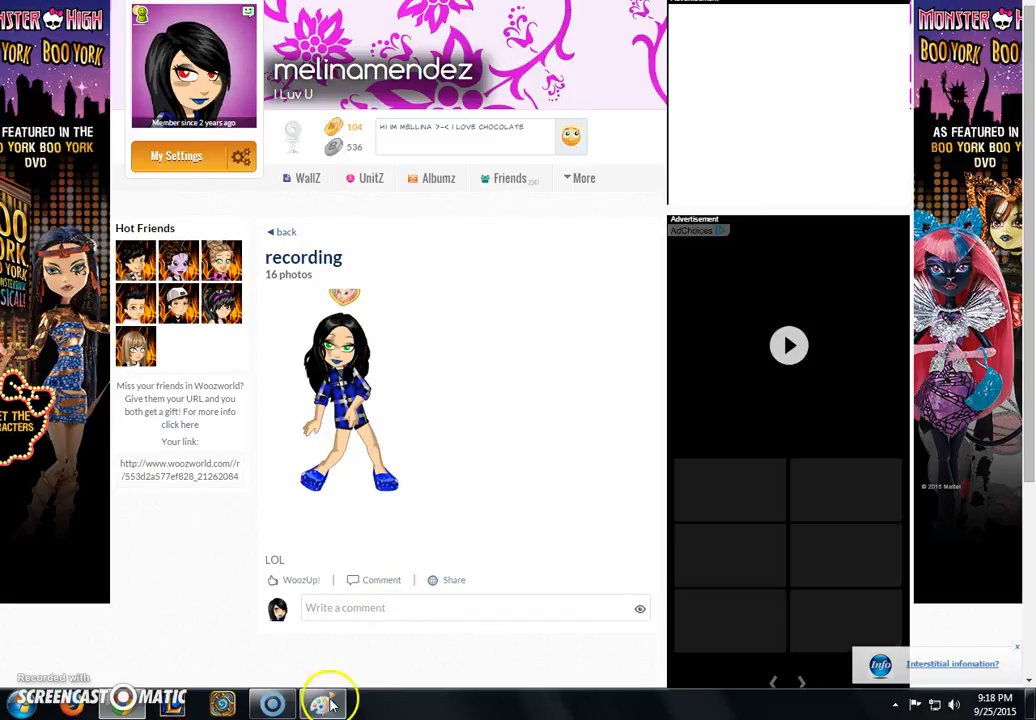
left_click(322, 703)
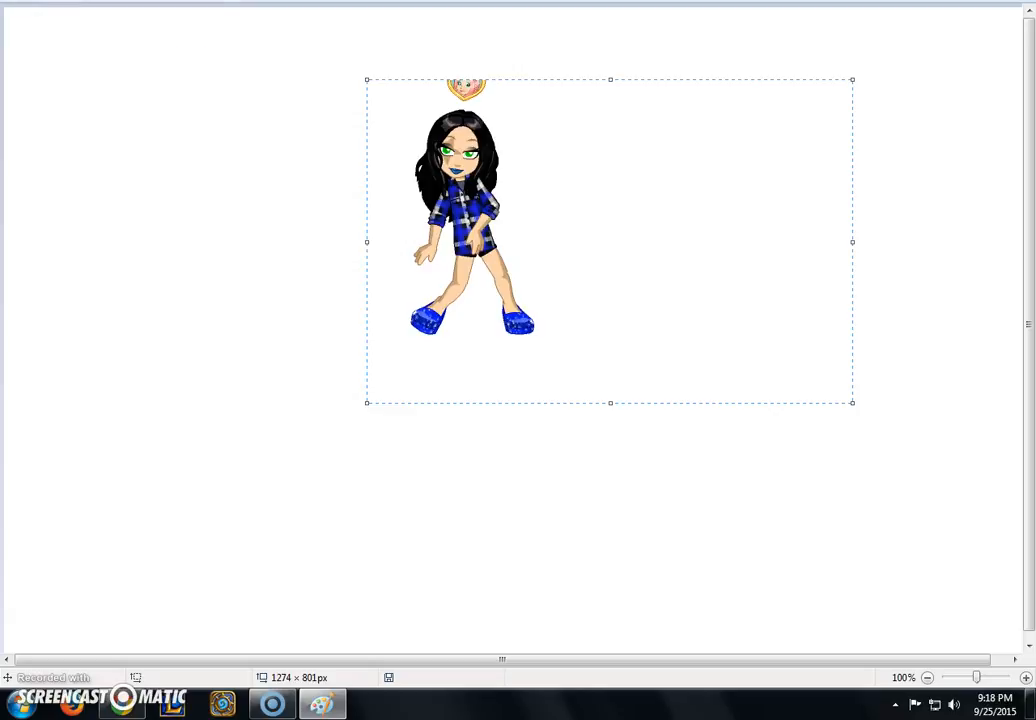
mouse_move(20, 10)
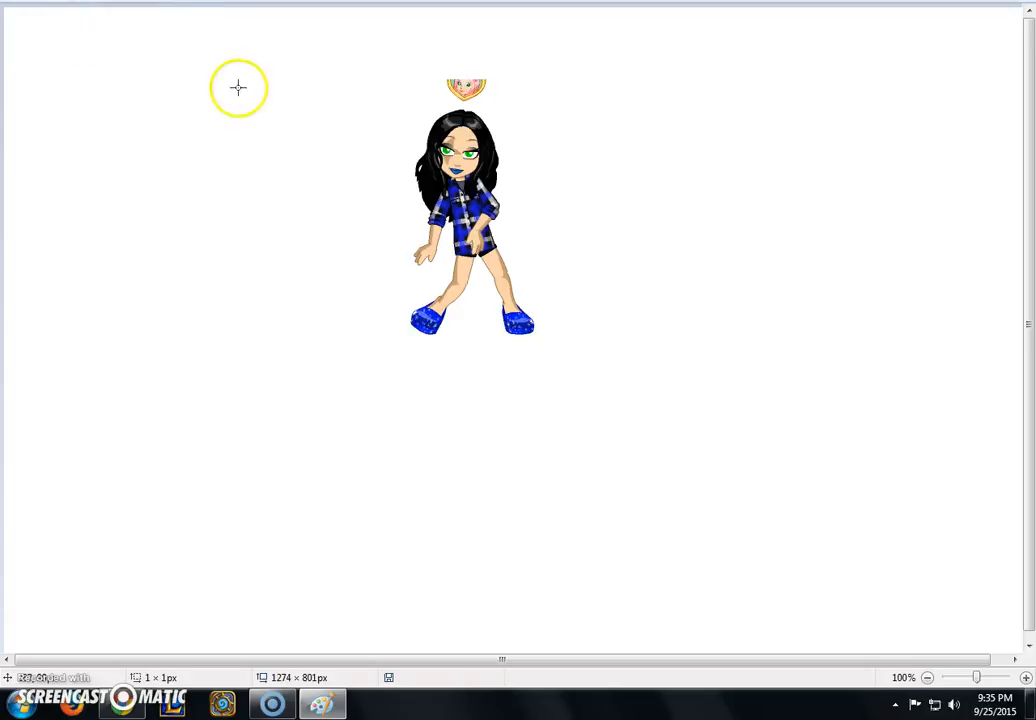
mouse_move(414, 112)
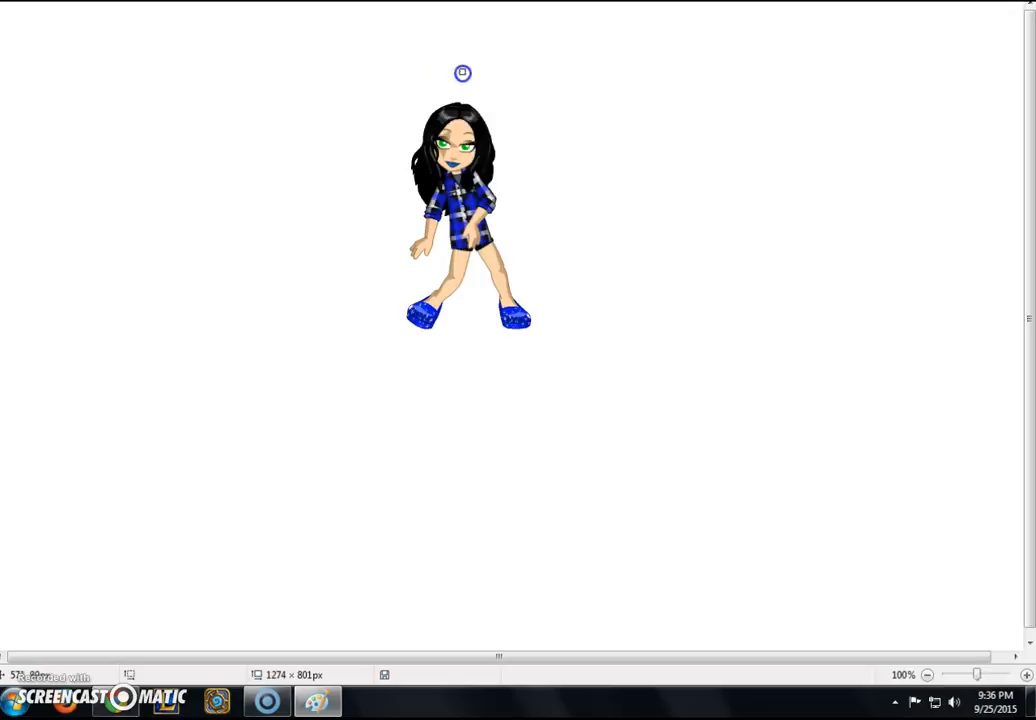
mouse_move(411, 20)
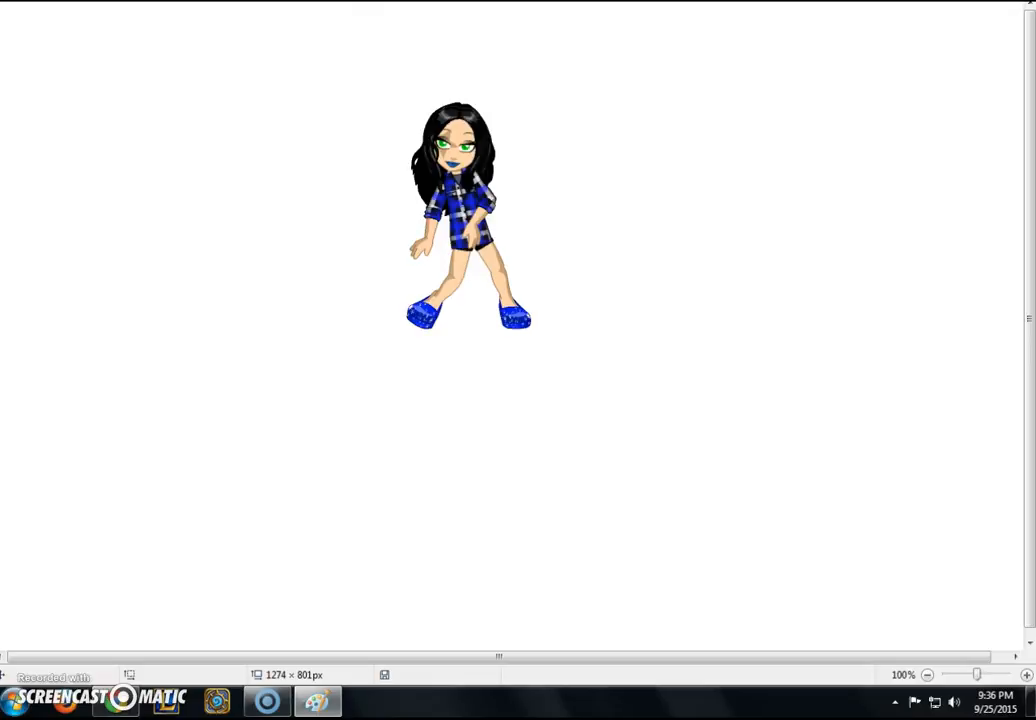
Select the Pencil tool for freehand drawing over the right eye.
left_click(462, 160)
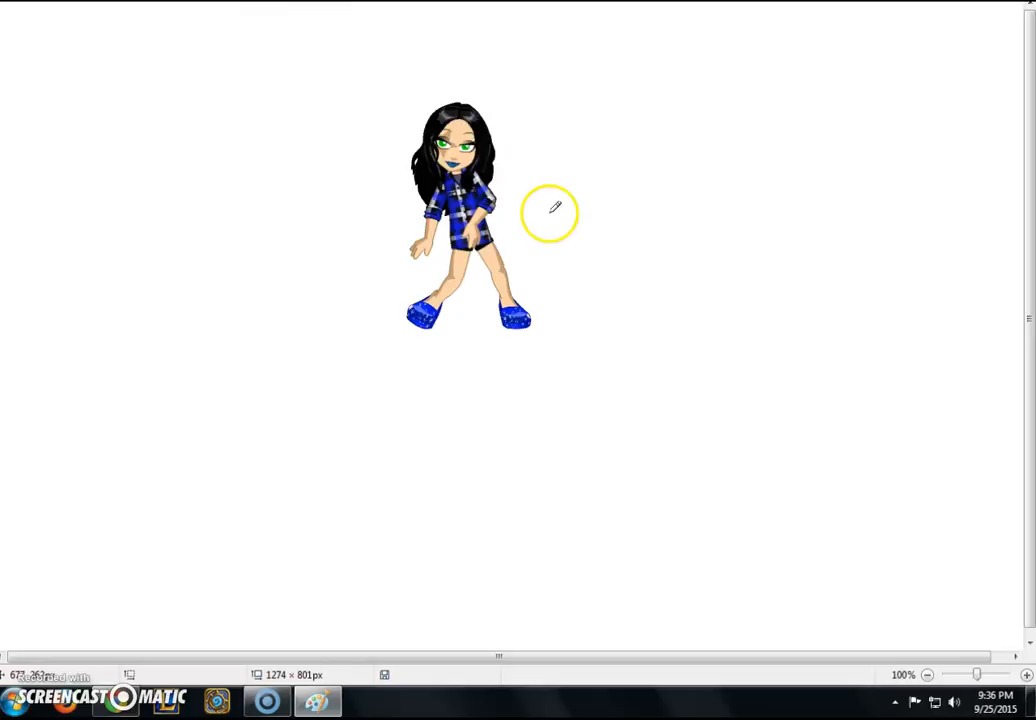
mouse_move(443, 143)
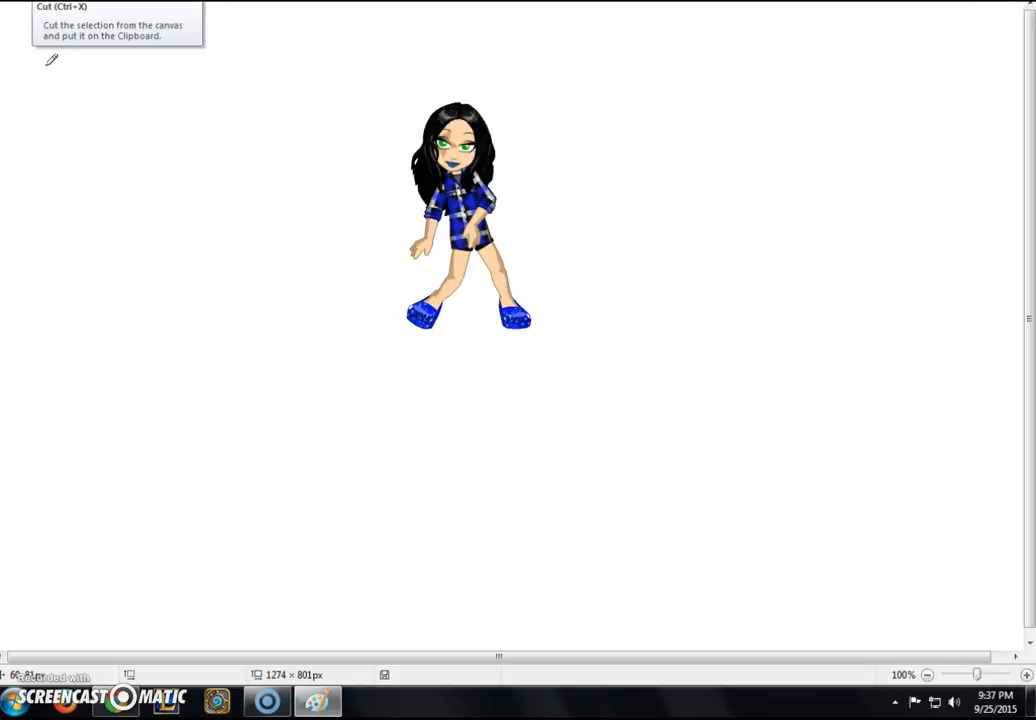
mouse_move(362, 183)
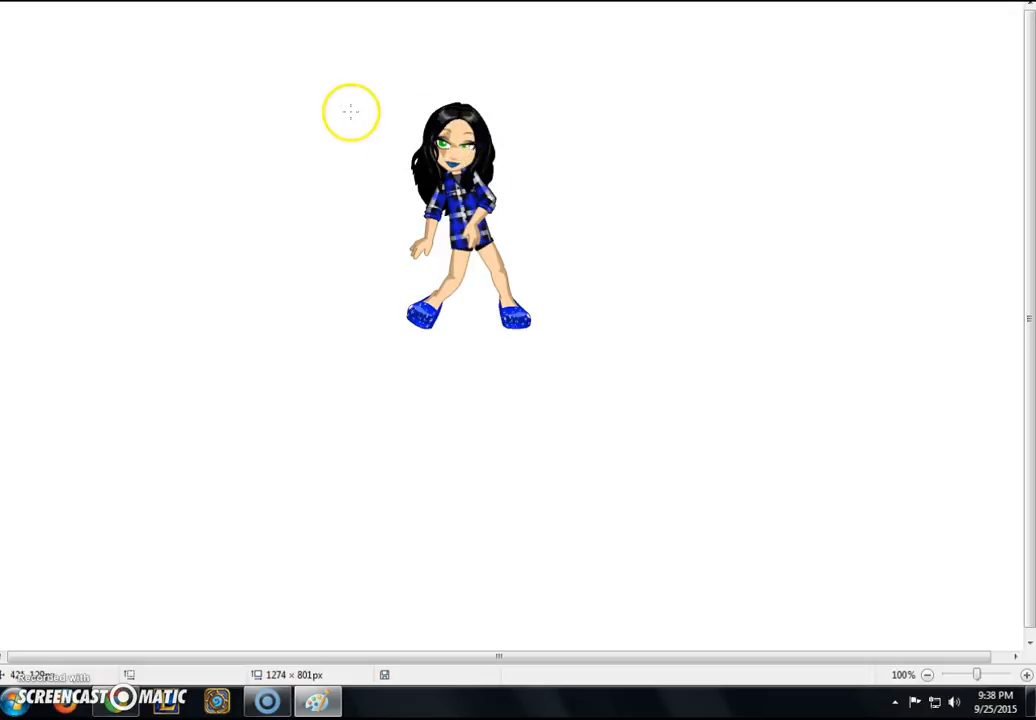
mouse_move(483, 143)
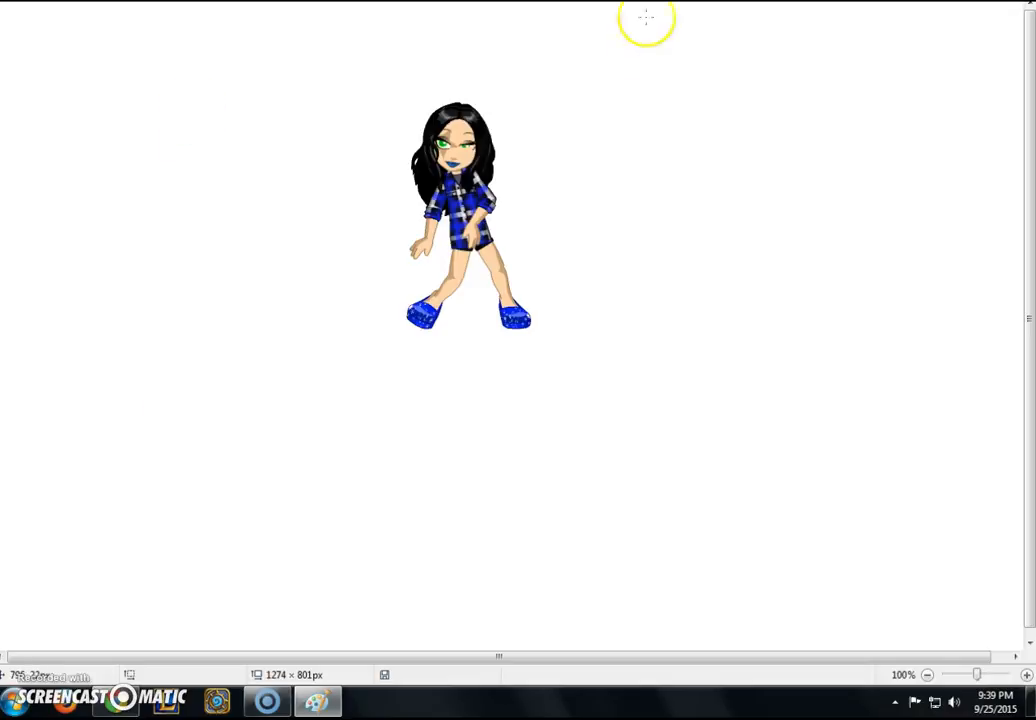
Paint skin tone over the right eye and touch up the closed wink line.
left_click(472, 148)
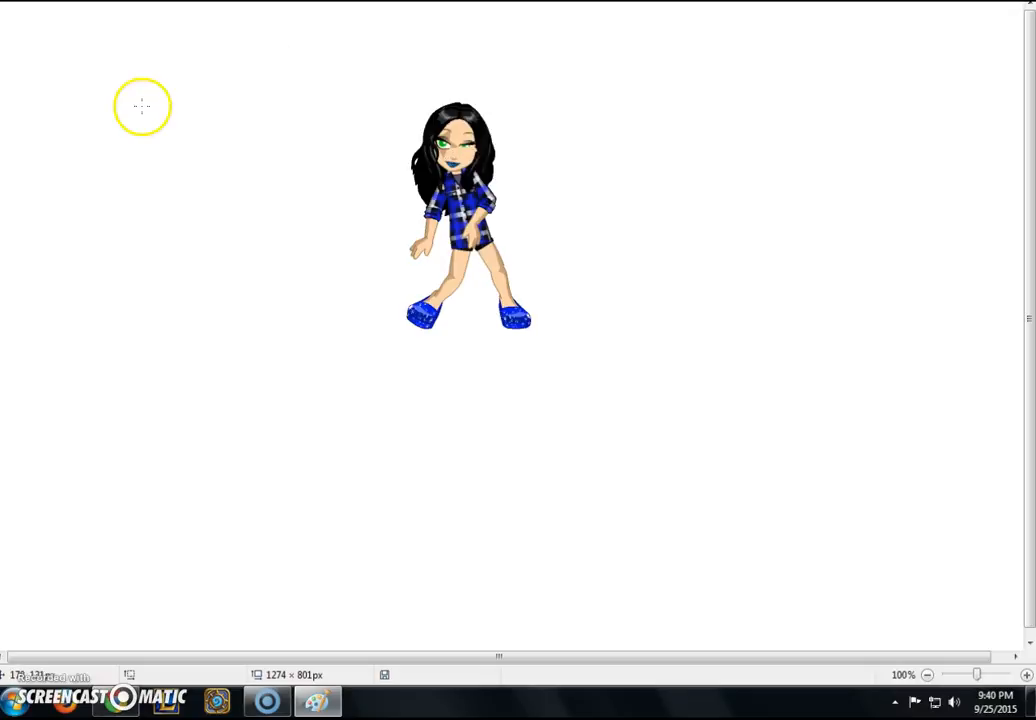
mouse_move(470, 150)
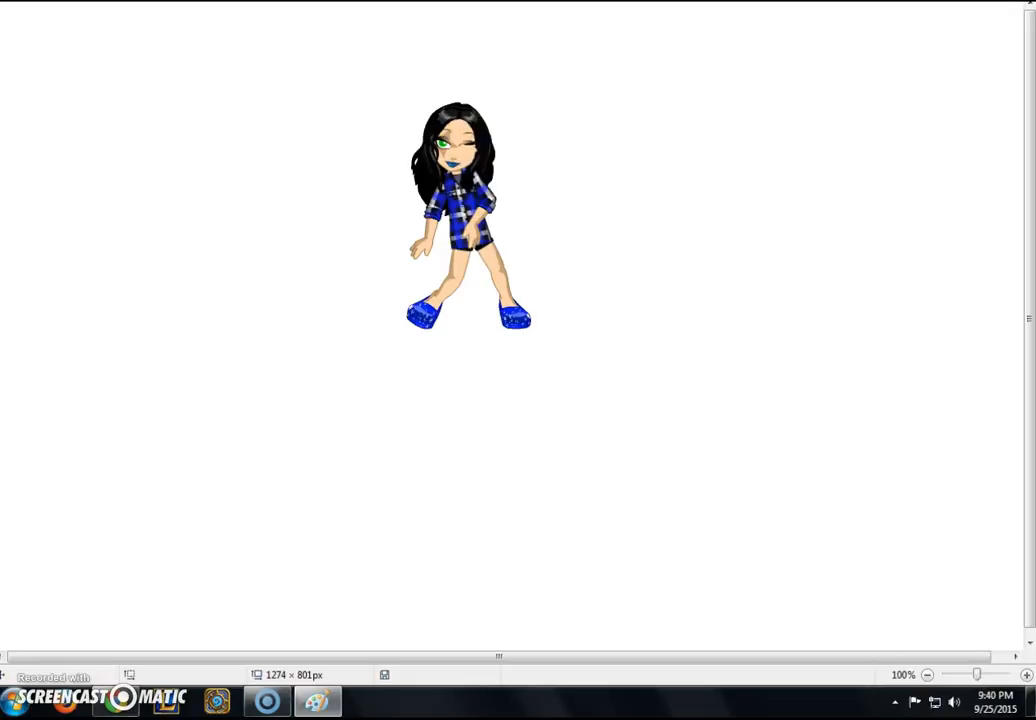
mouse_move(419, 14)
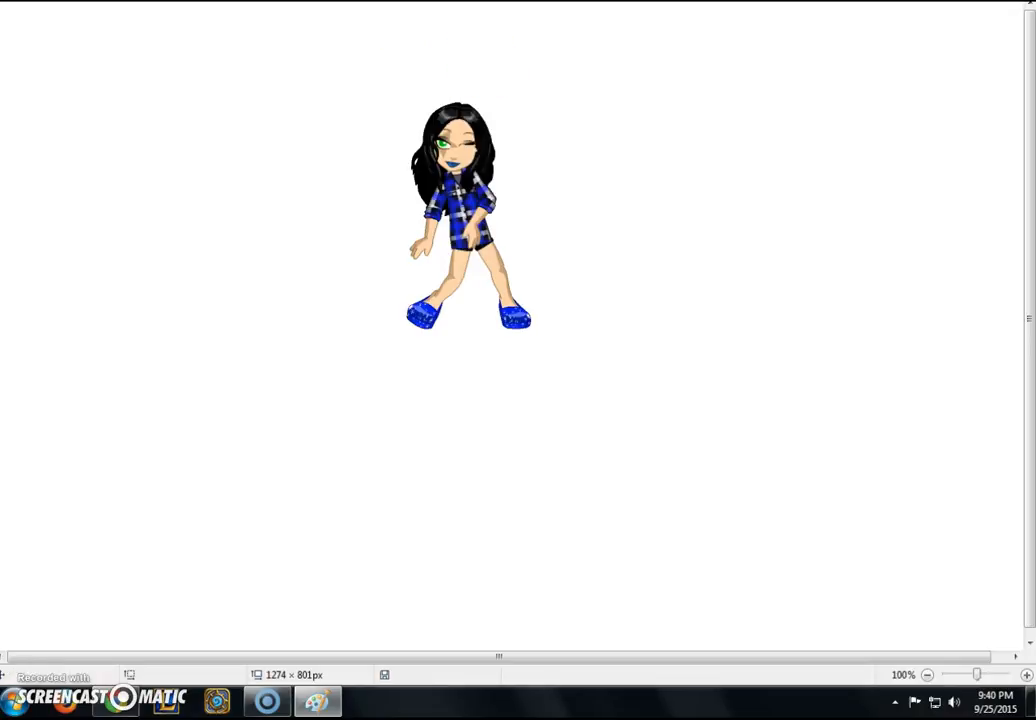
left_click(490, 165)
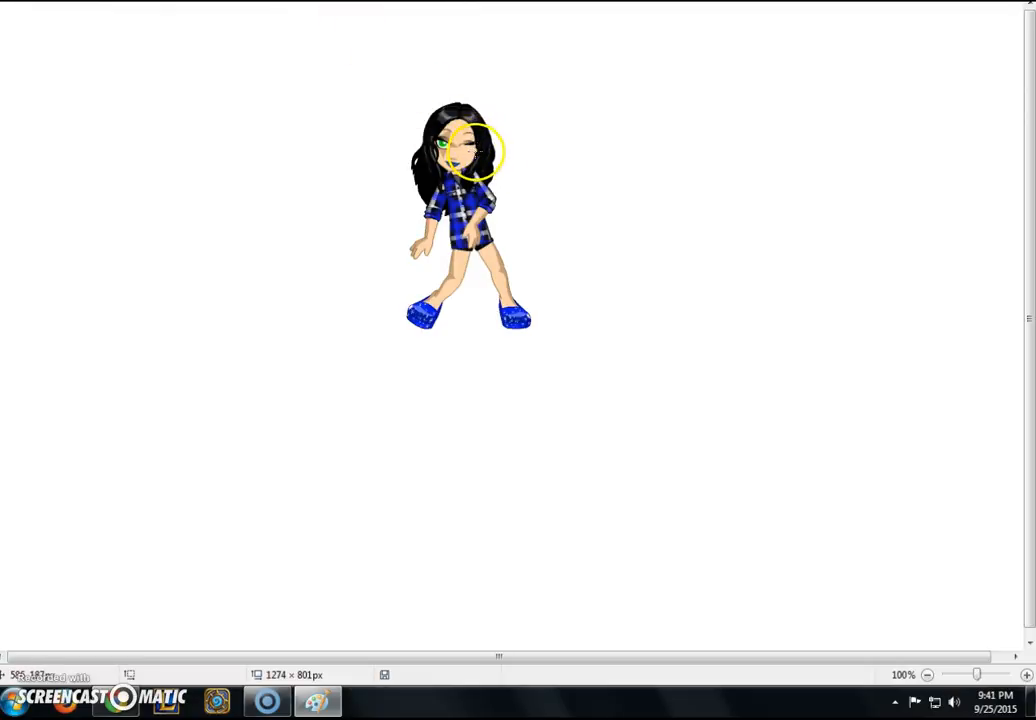
left_click(475, 150)
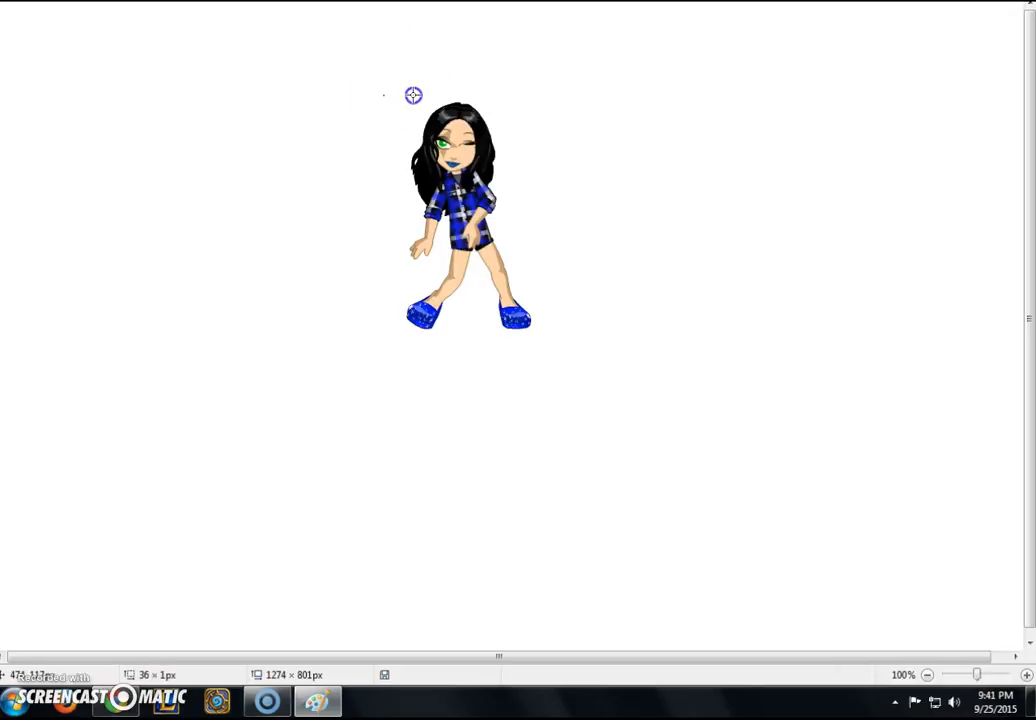
Drag a rectangular selection box around the winking avatar and adjust its corner.
left_click_drag(413, 95, 575, 366)
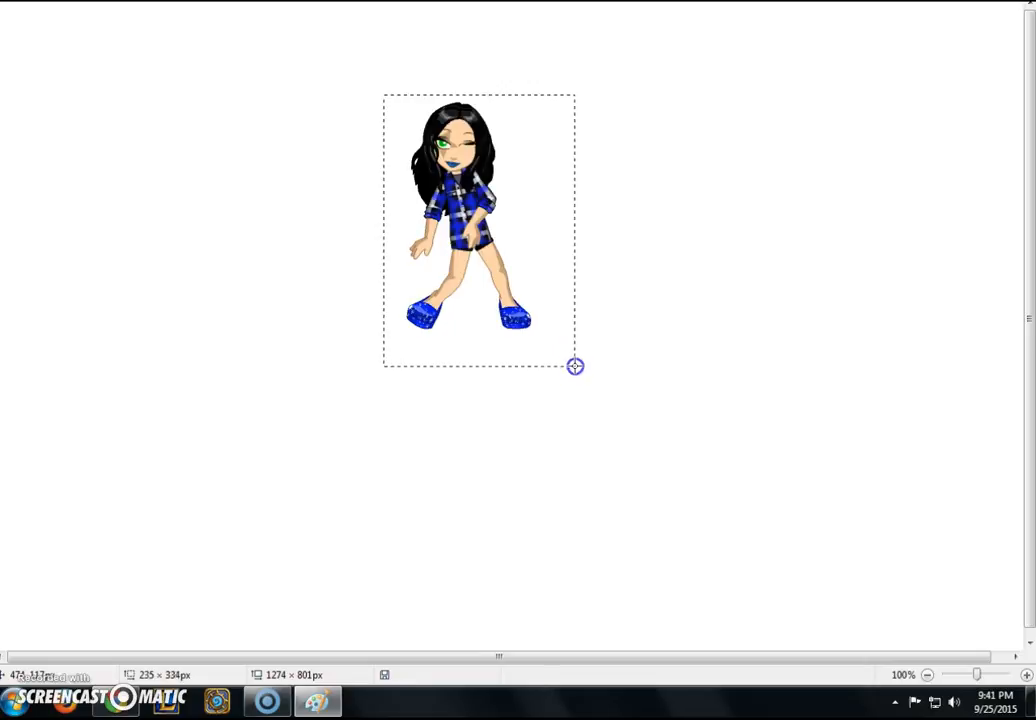
left_click_drag(575, 366, 545, 345)
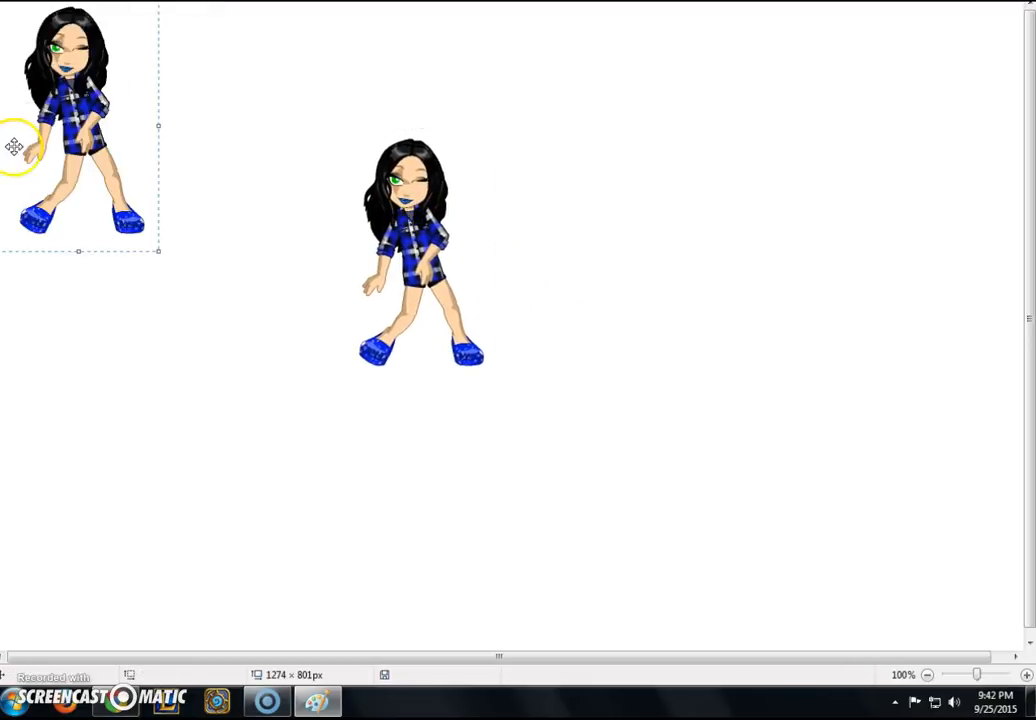
Drag the pasted avatar copy from the top-left corner to just right of the original.
left_click_drag(80, 125, 615, 255)
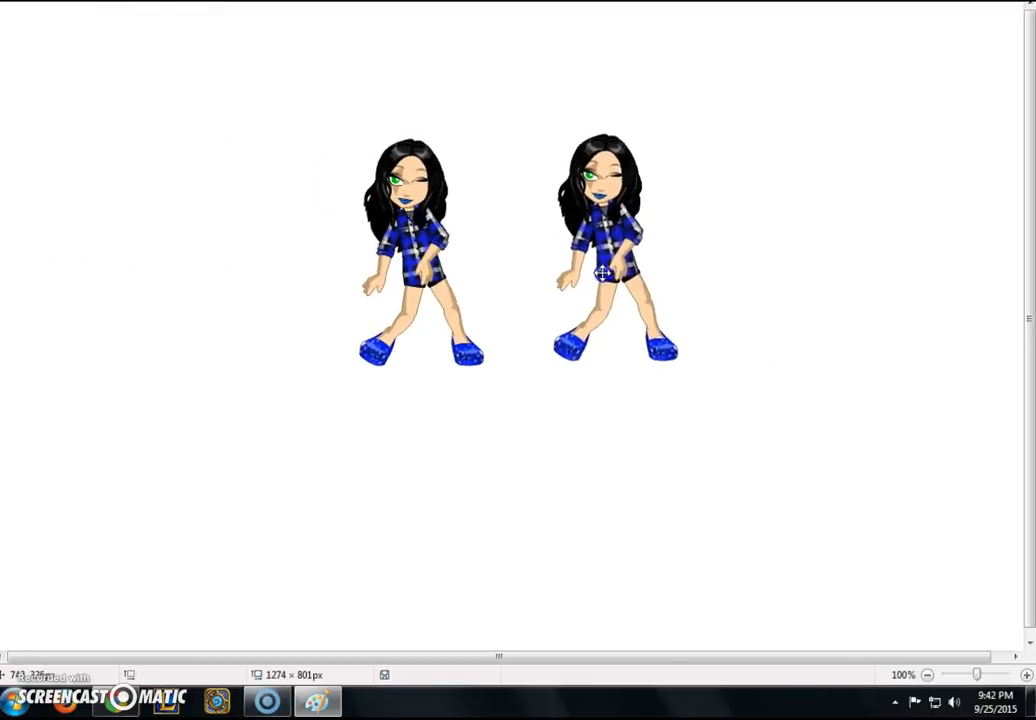
left_click(615, 255)
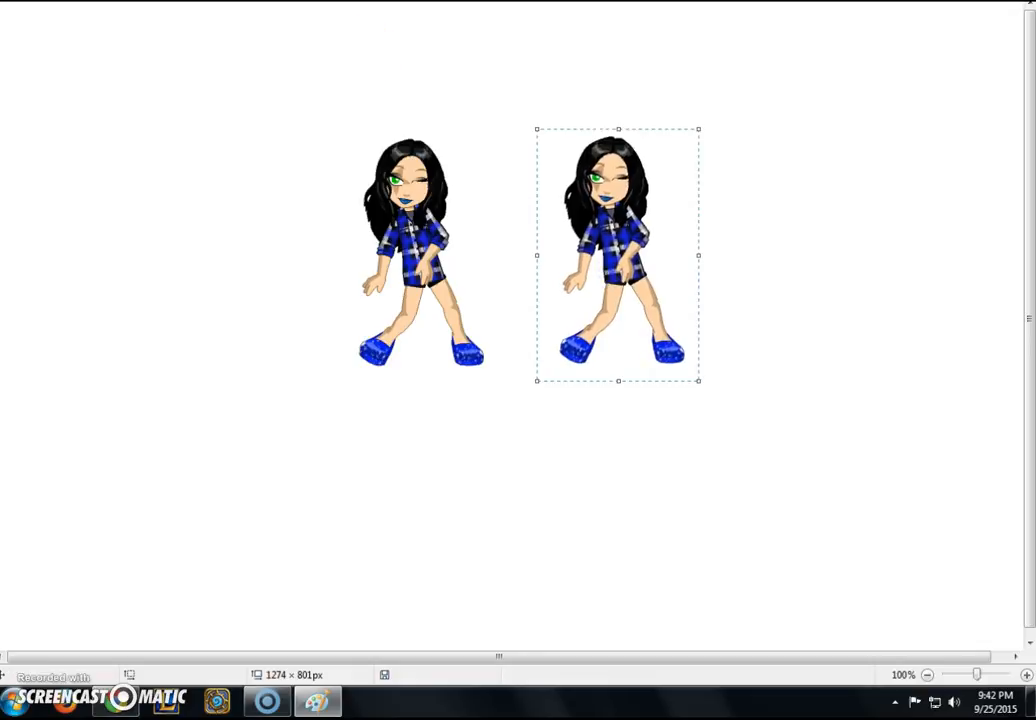